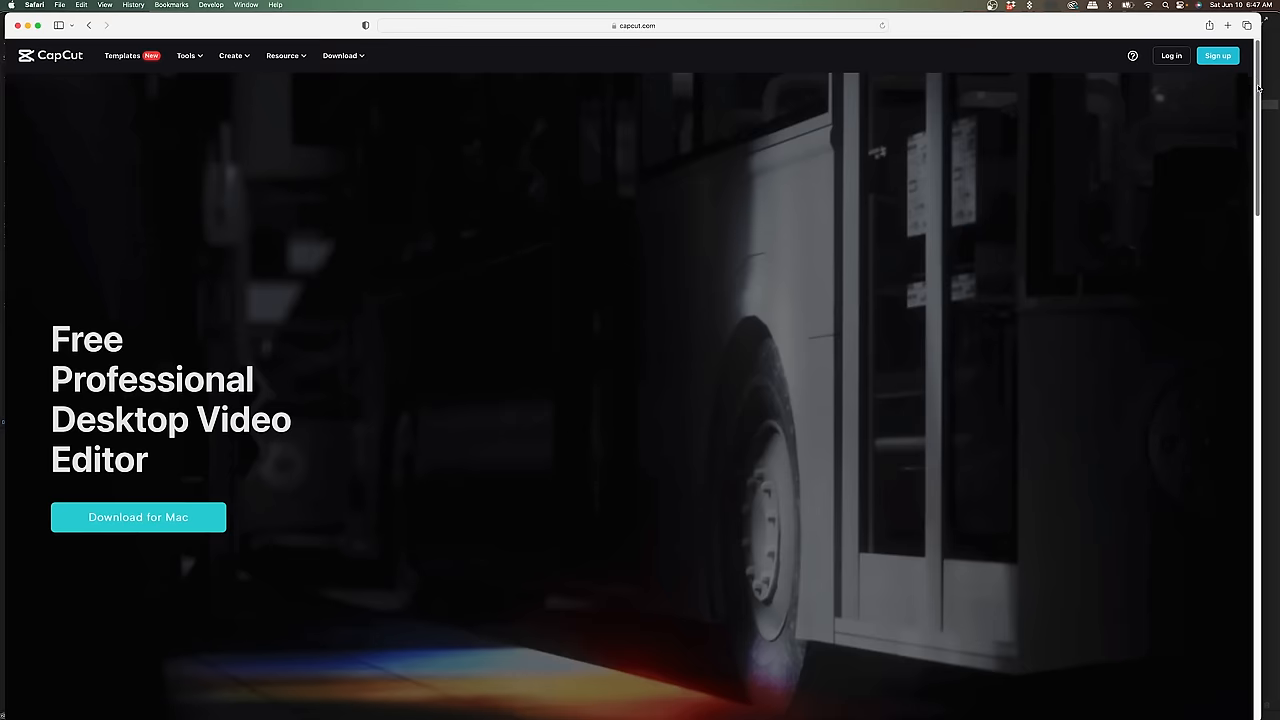
- Scroll through the CapCut Home screen to check the empty Projects list
scroll(down, 3)
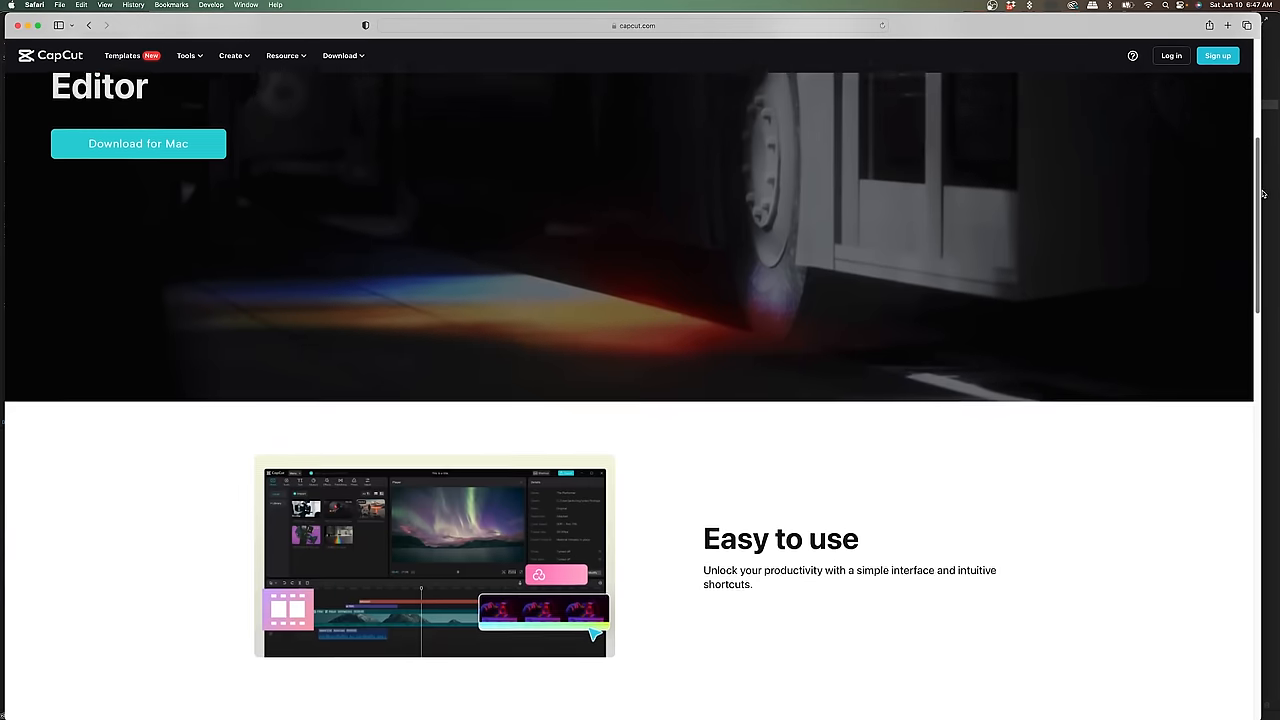
scroll(down, 3)
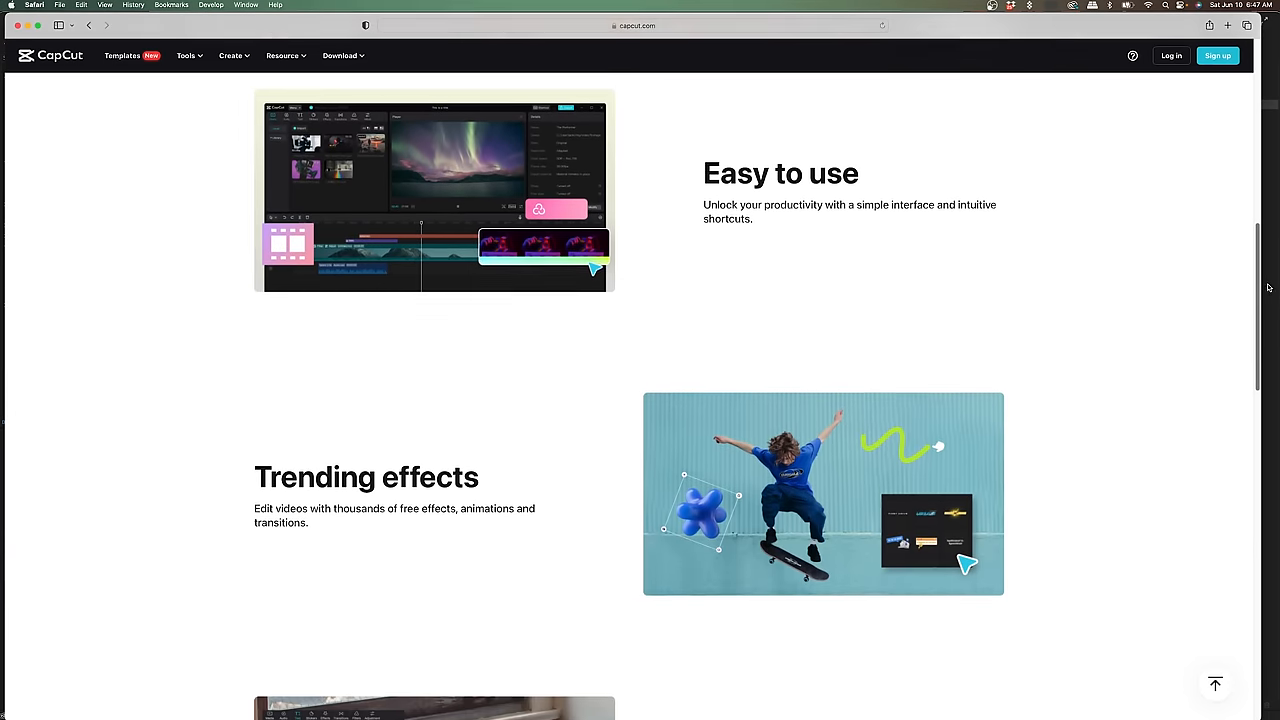
scroll(down, 3)
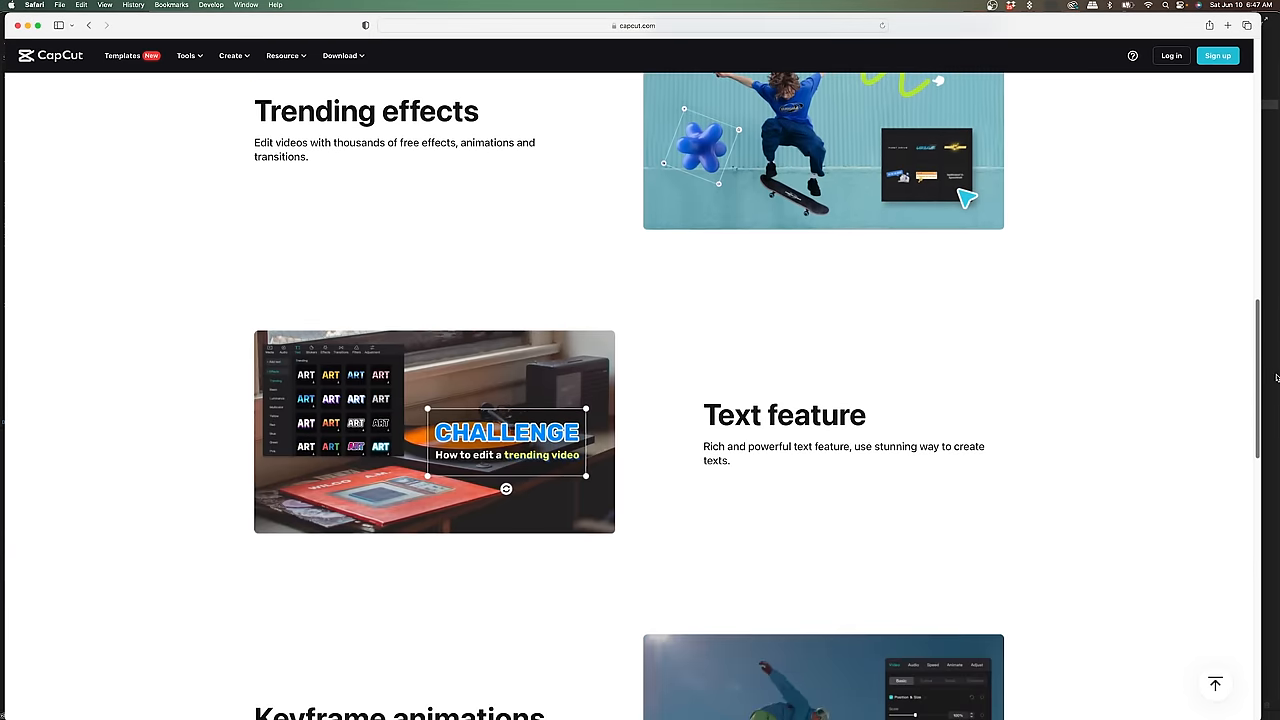
scroll(down, 3)
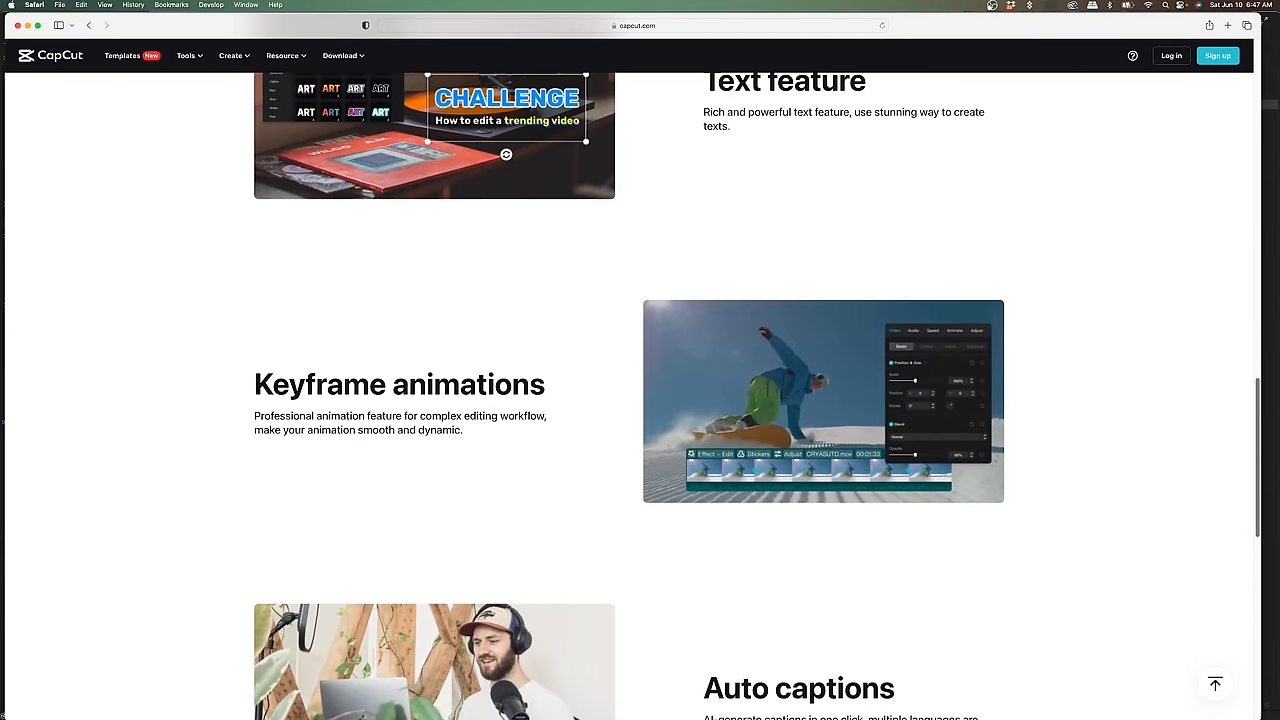
scroll(down, 3)
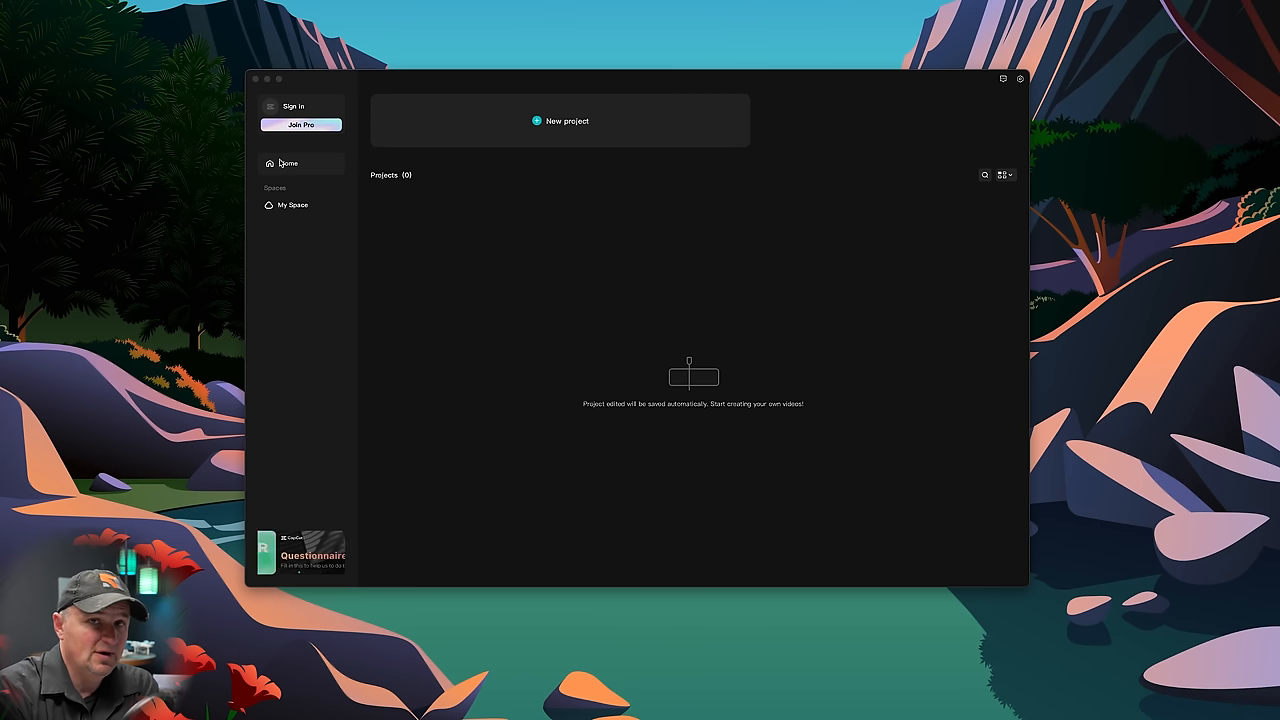
mouse_move(467, 236)
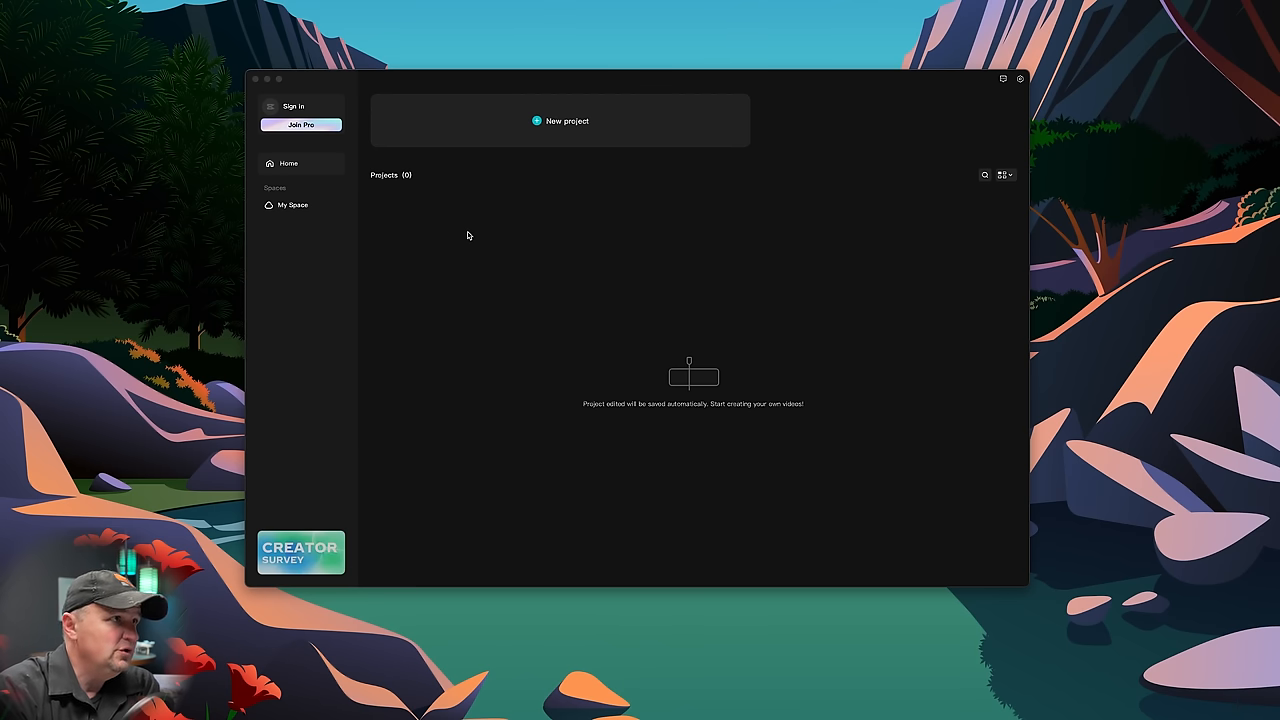
mouse_move(477, 231)
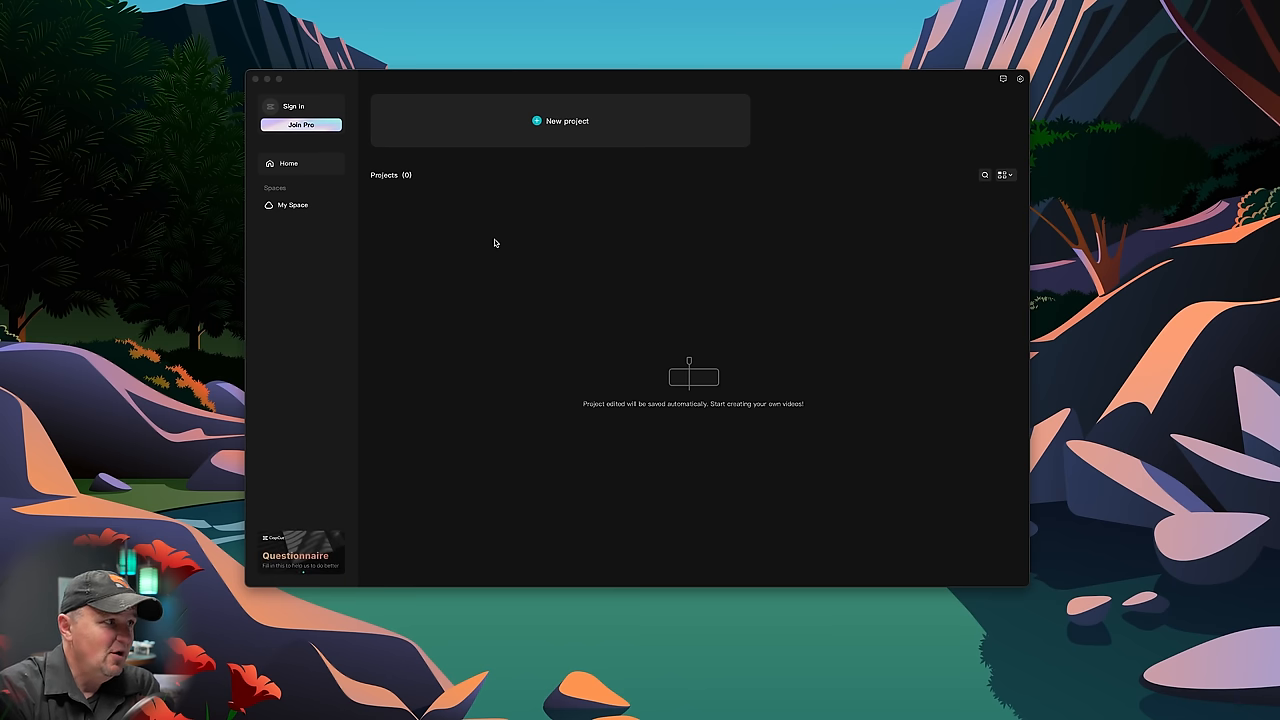
mouse_move(493, 218)
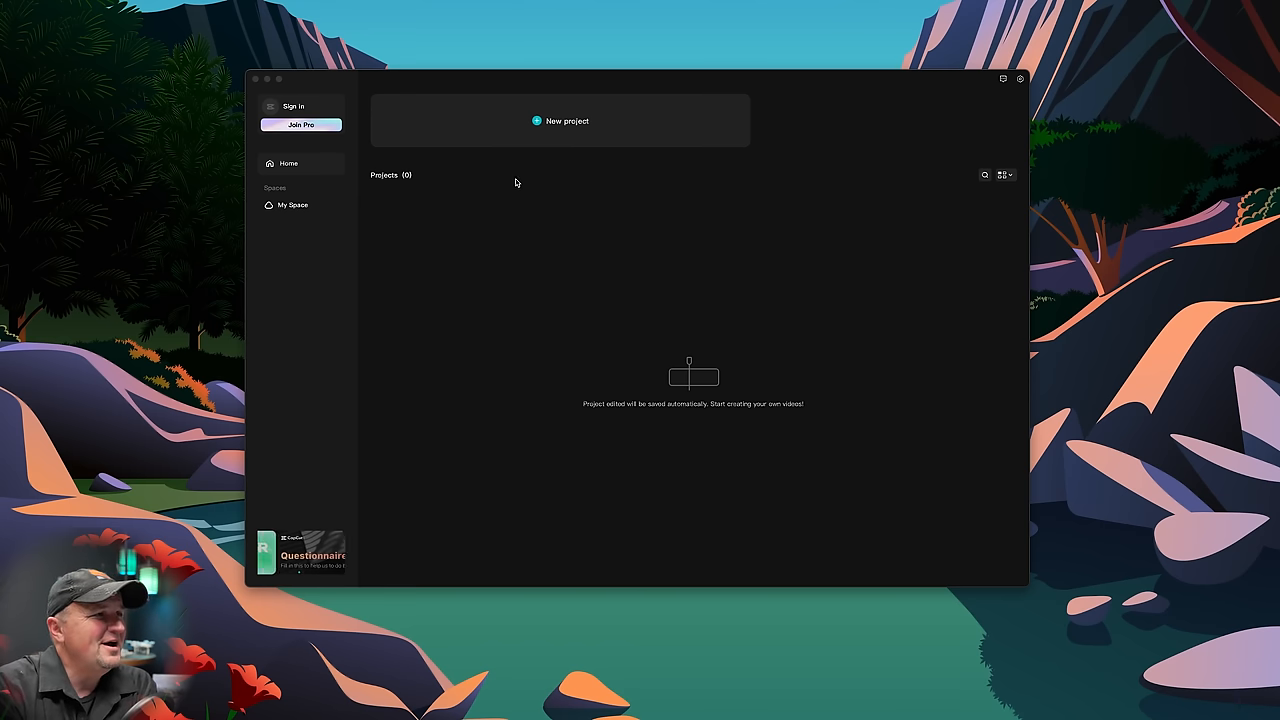
- Create a new blank CapCut project from the Home screen
click(560, 121)
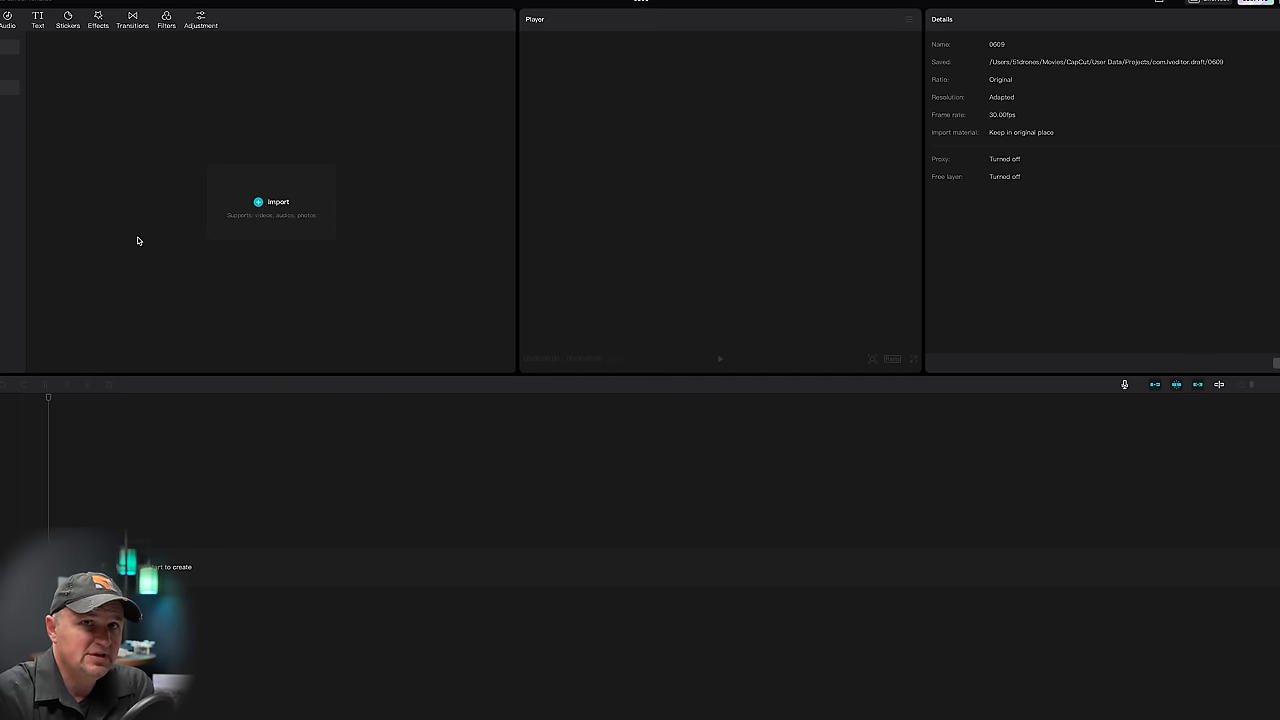
mouse_move(257, 130)
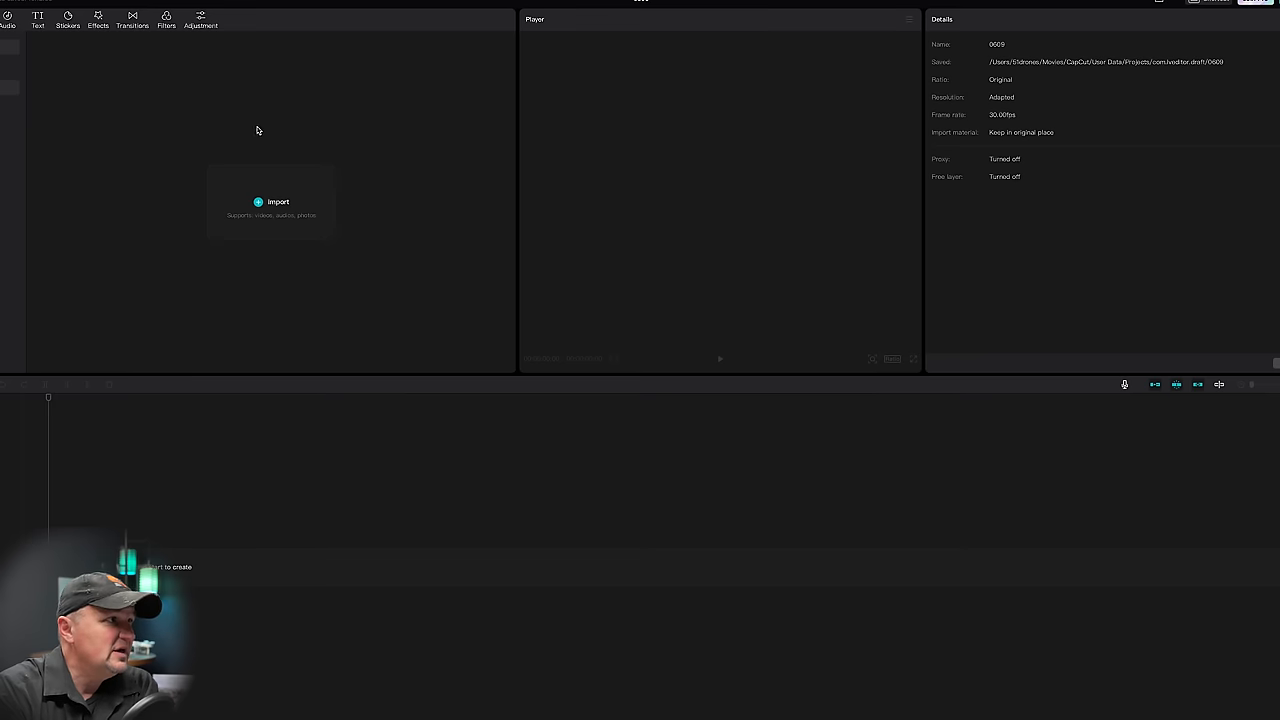
mouse_move(247, 84)
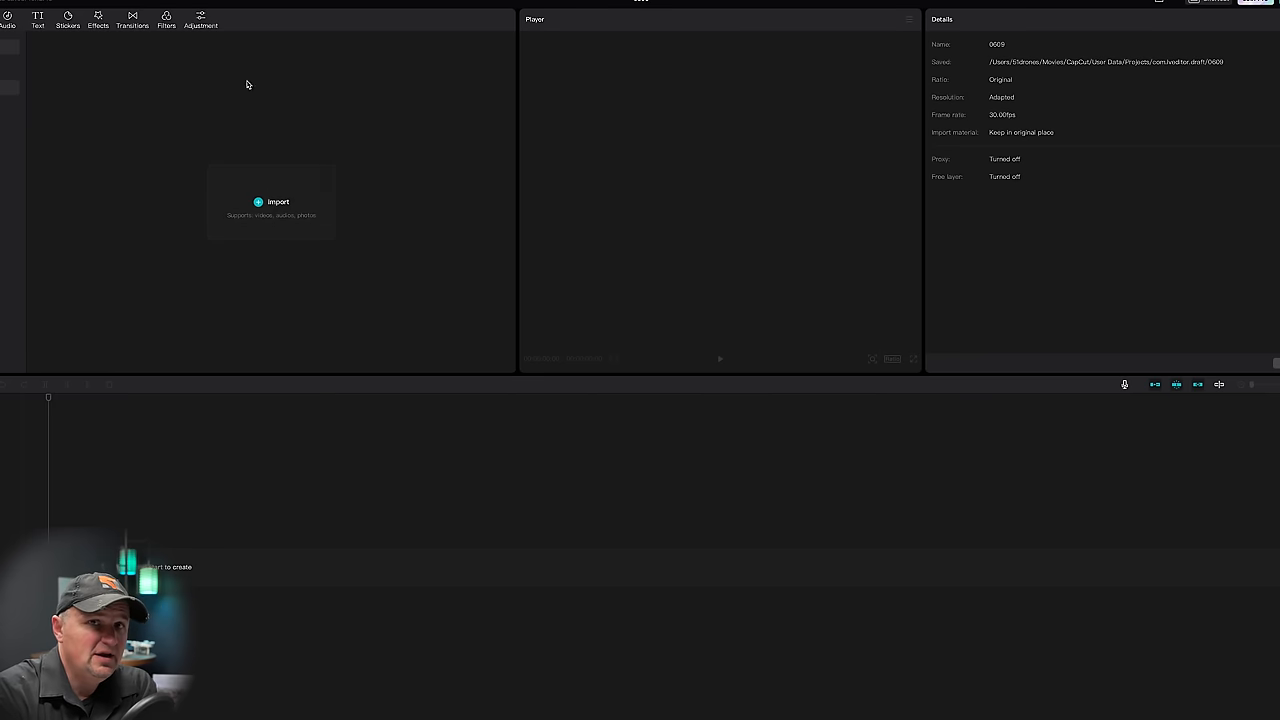
mouse_move(367, 286)
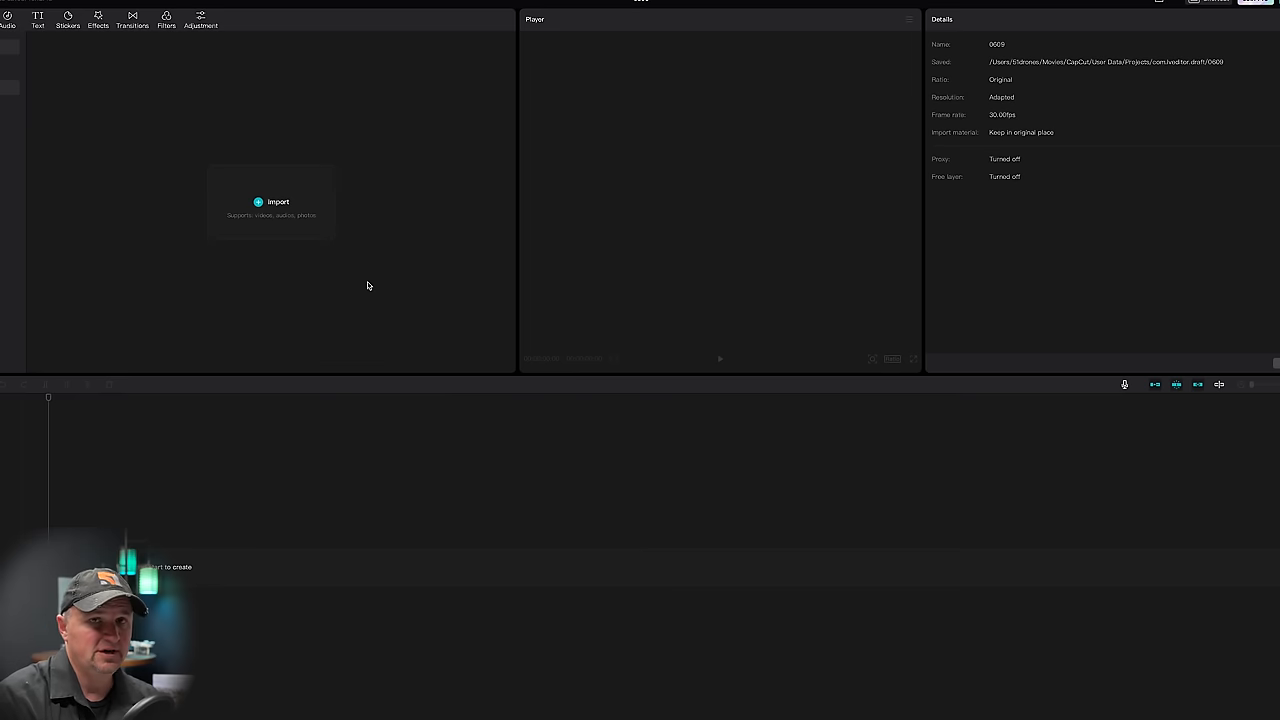
mouse_move(681, 182)
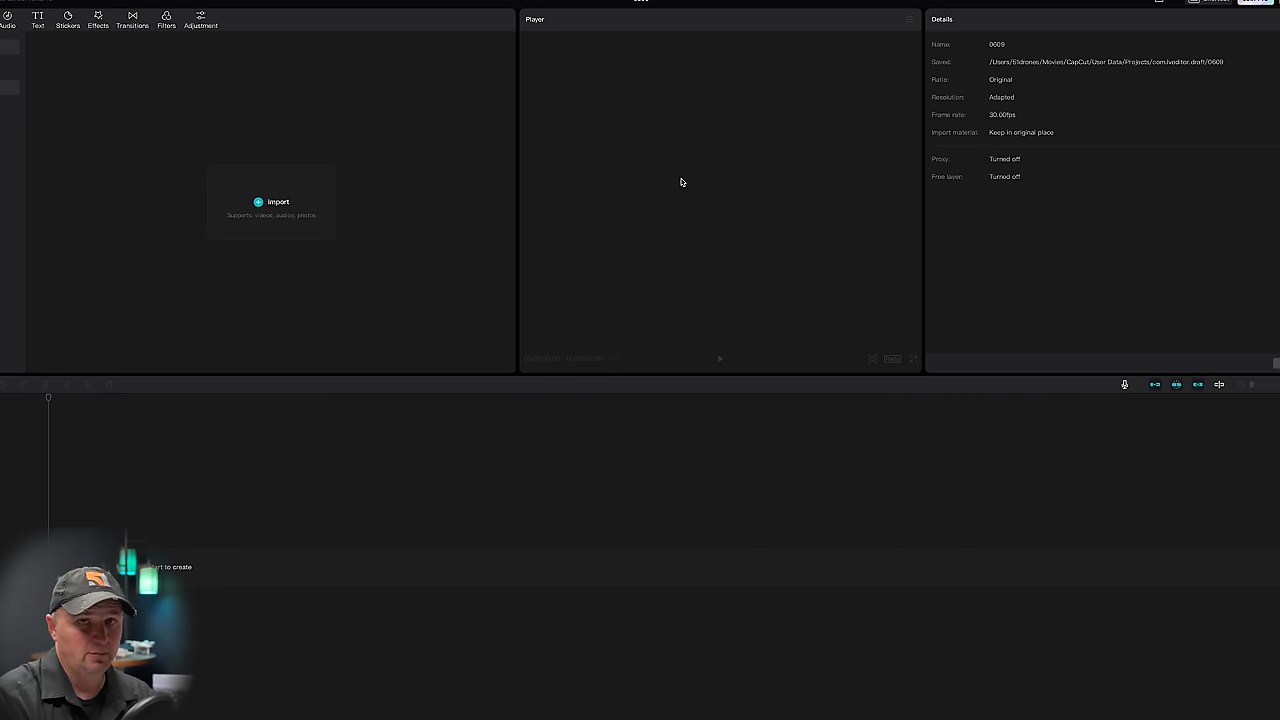
mouse_move(164, 195)
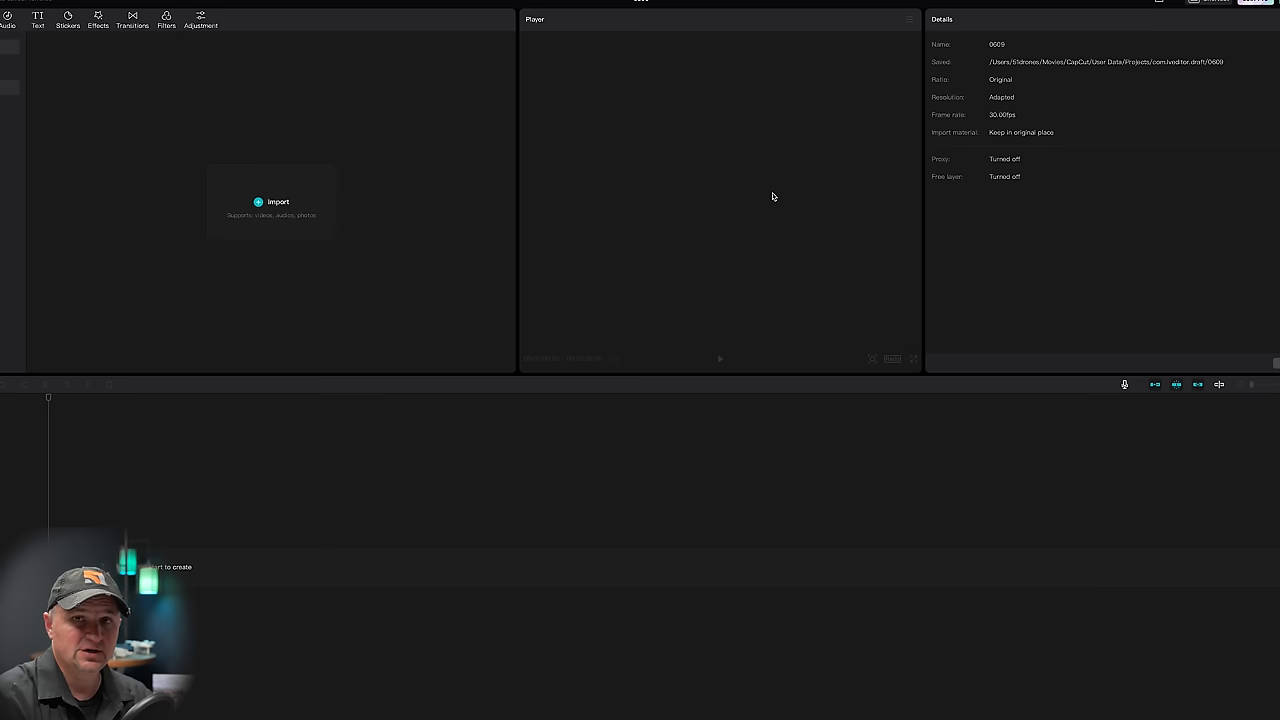
mouse_move(756, 190)
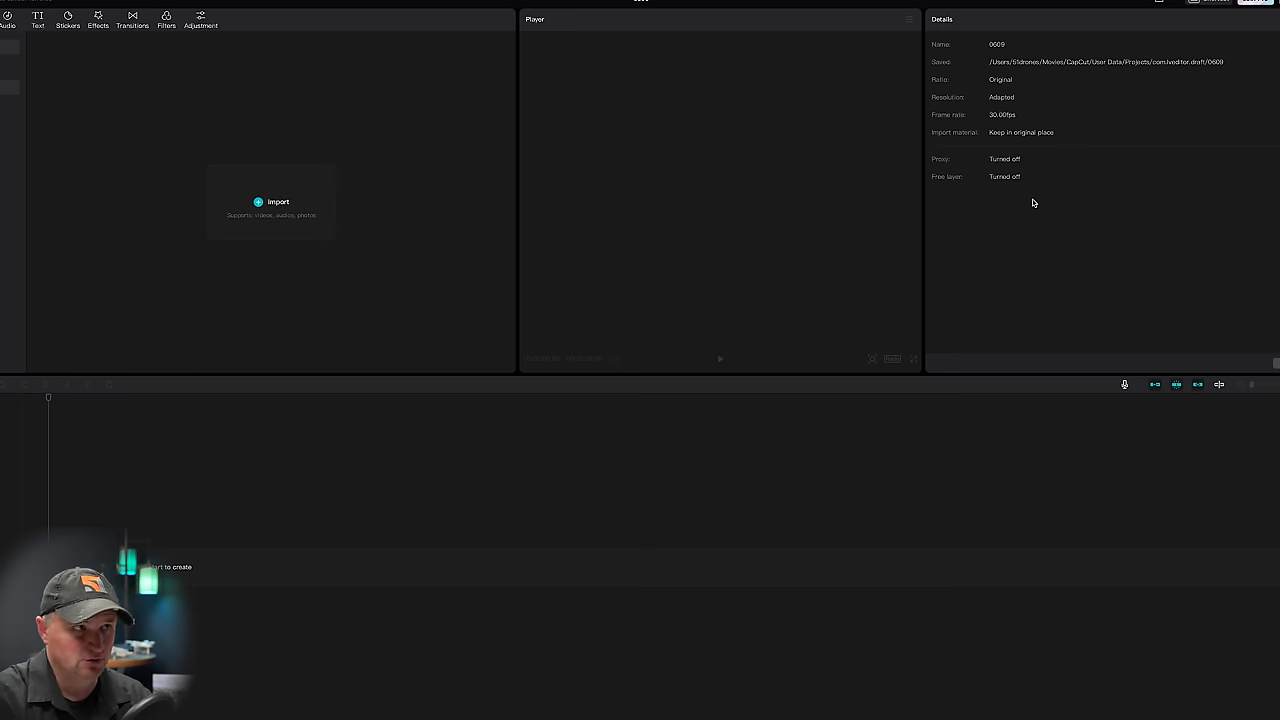
mouse_move(746, 534)
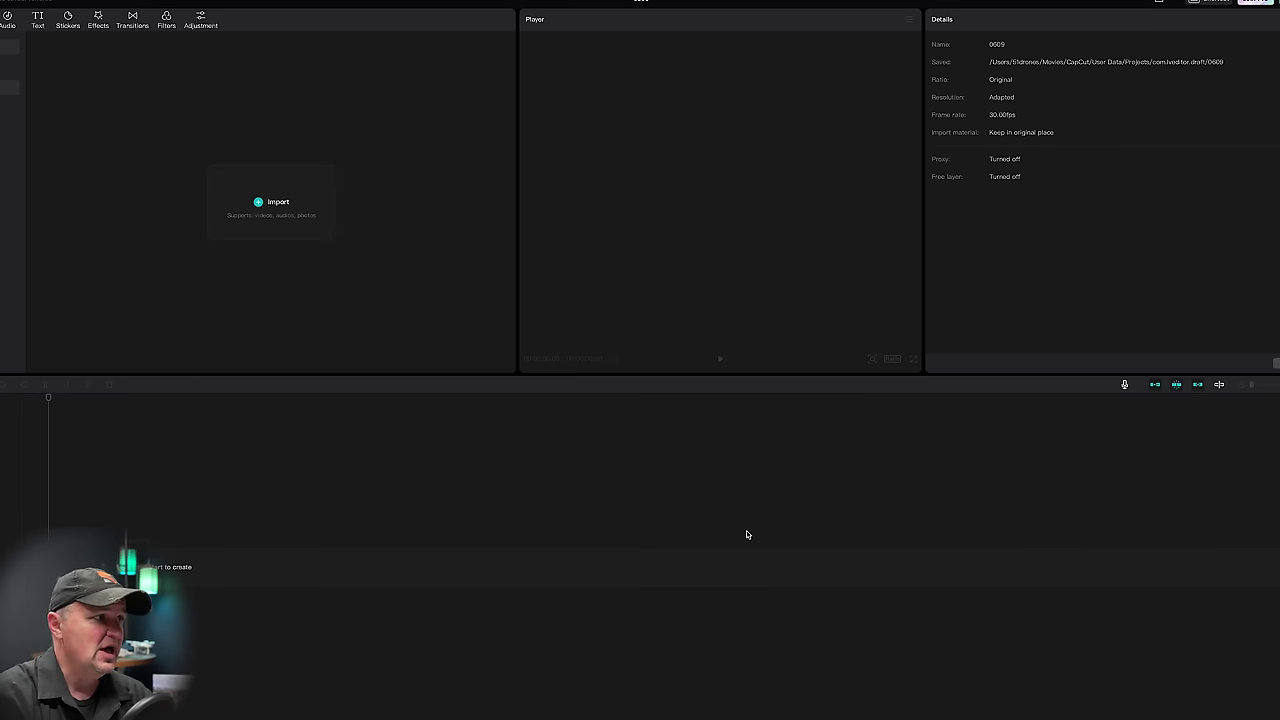
mouse_move(719, 658)
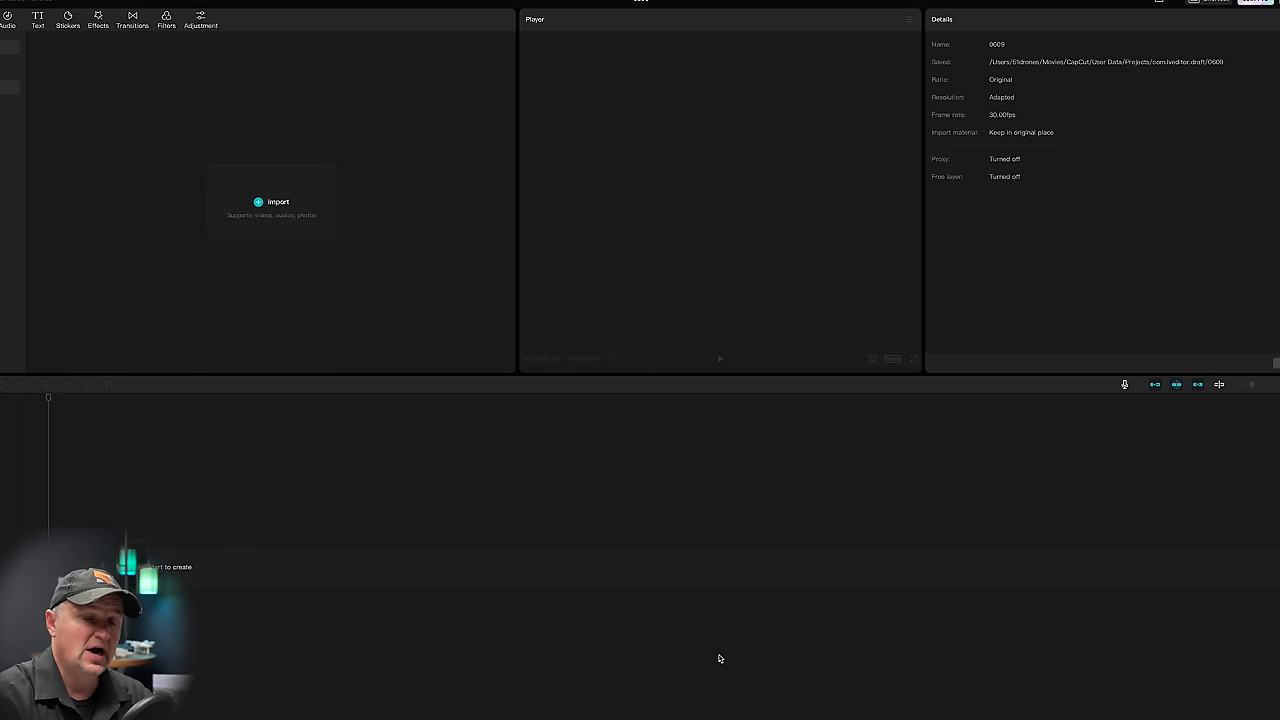
mouse_move(572, 548)
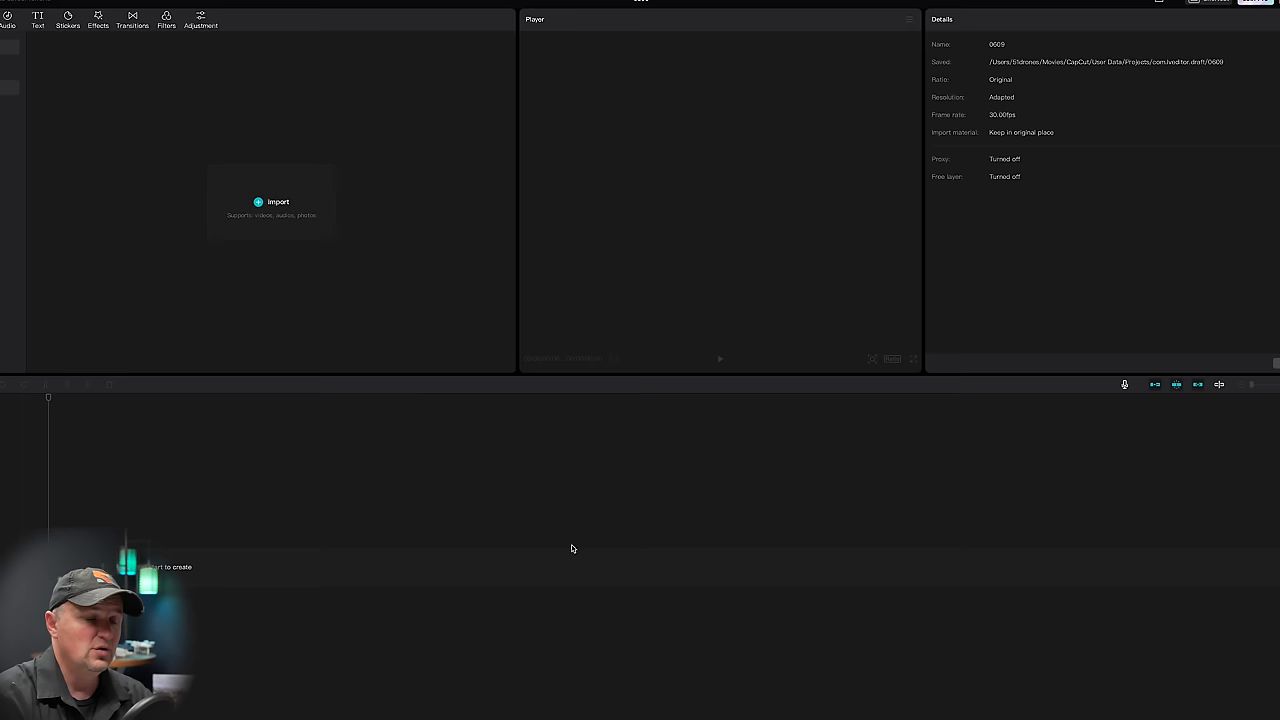
mouse_move(557, 538)
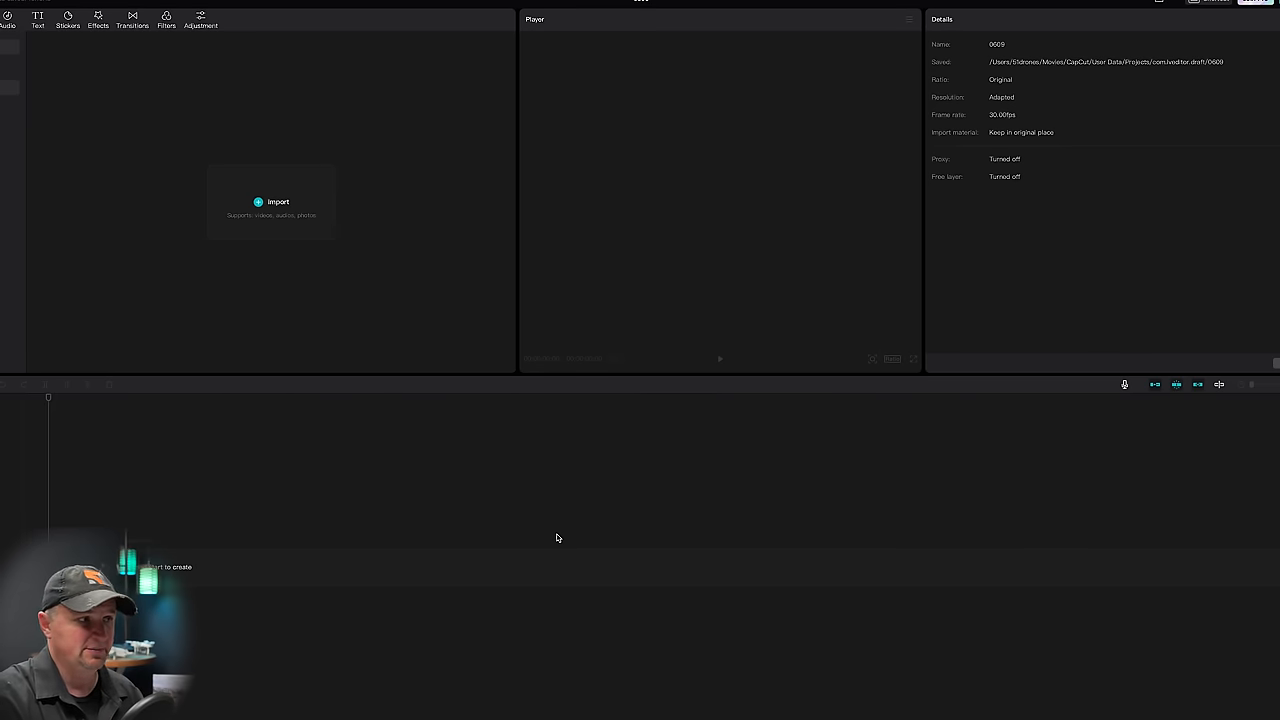
mouse_move(537, 531)
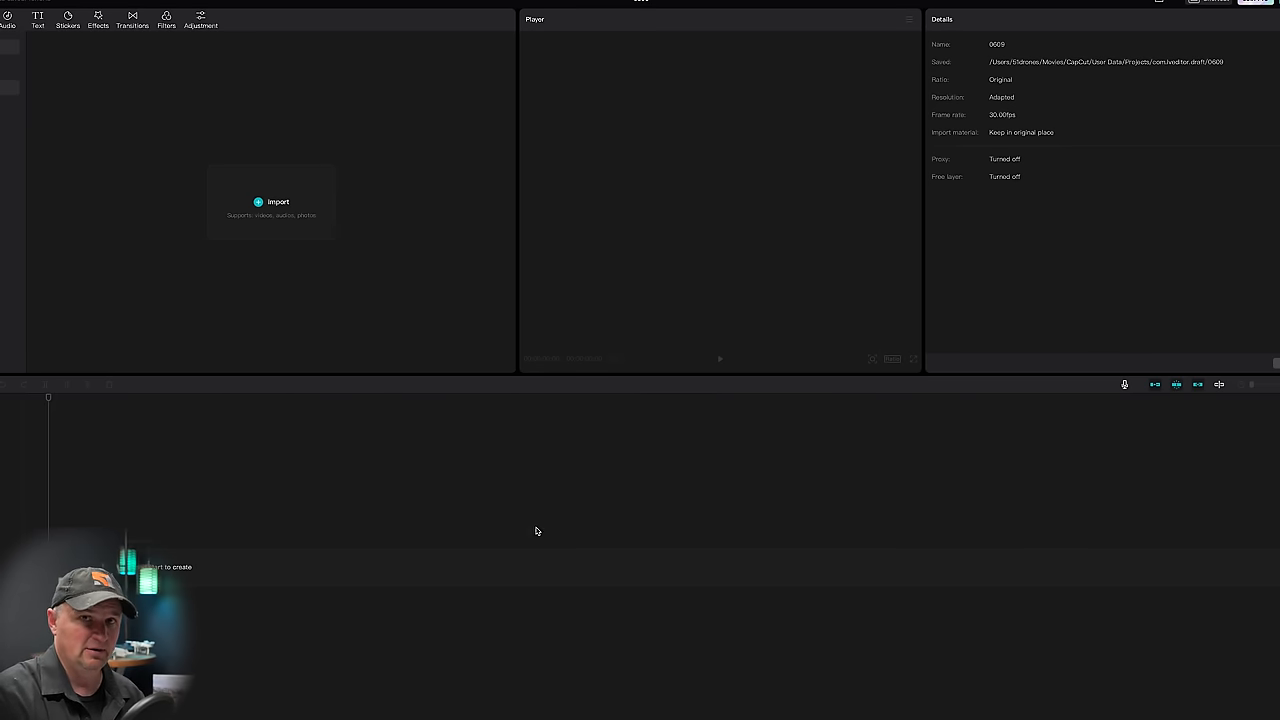
mouse_move(505, 431)
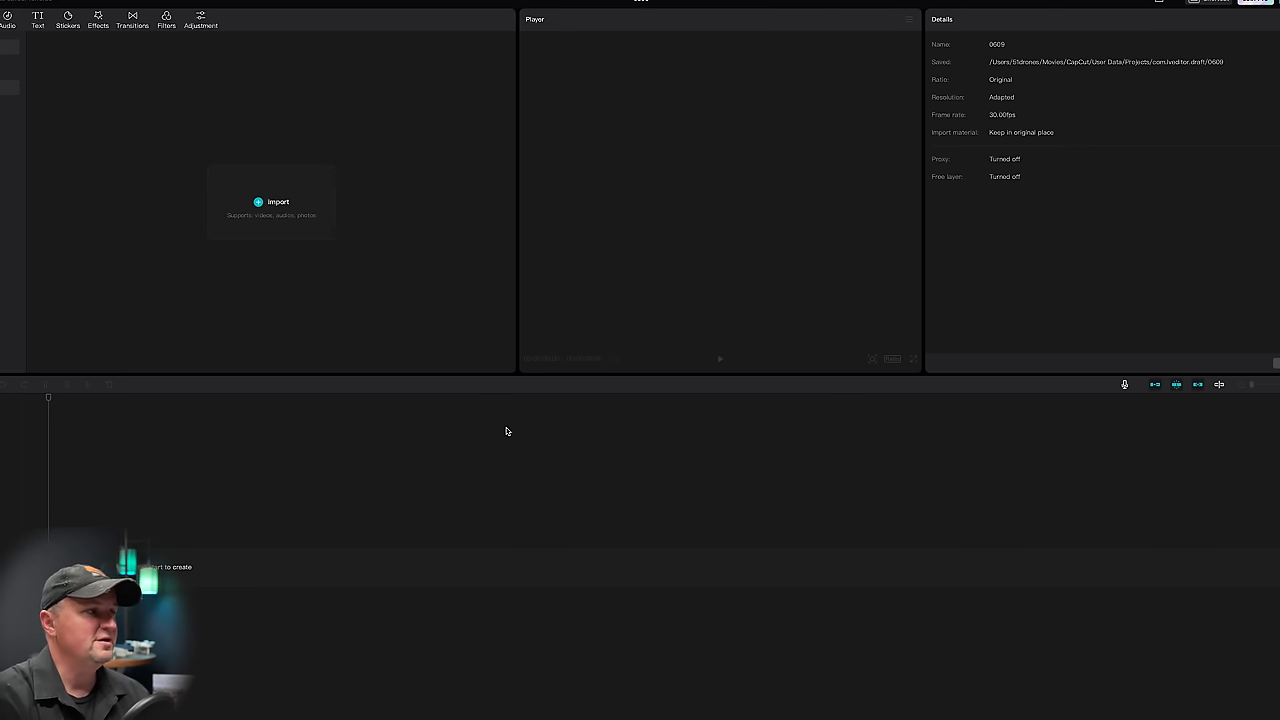
mouse_move(375, 294)
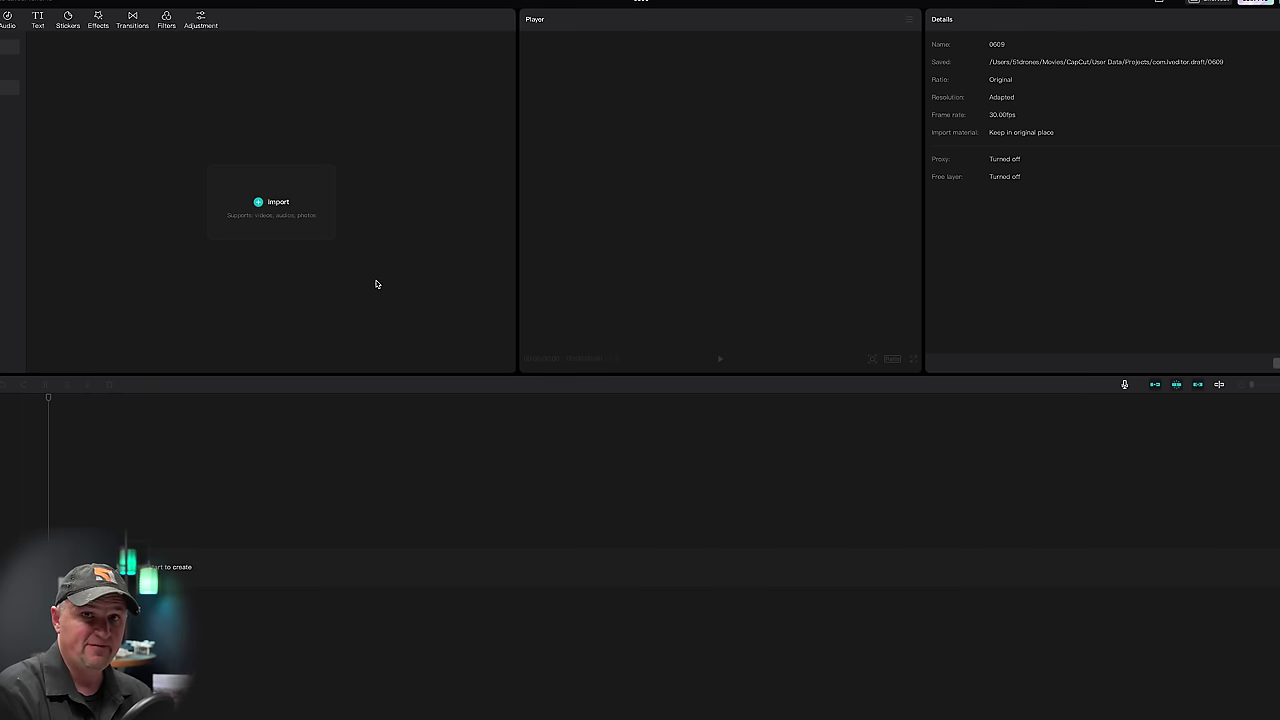
mouse_move(333, 264)
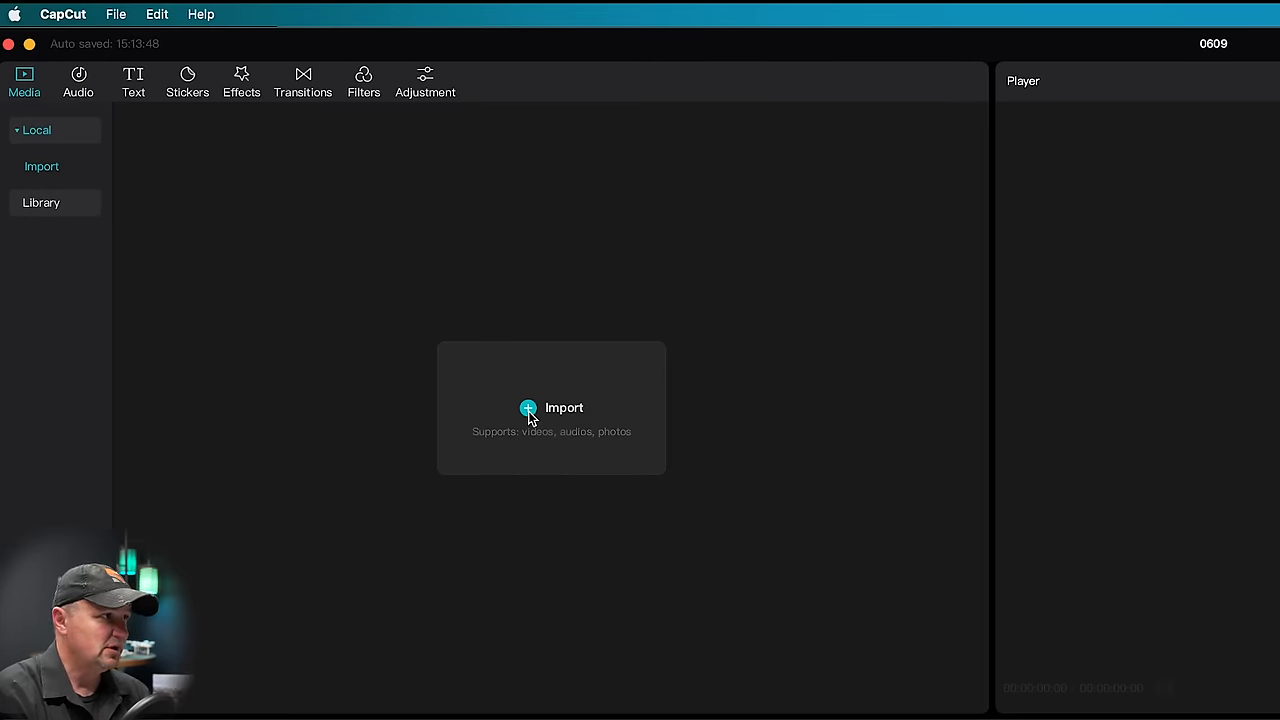
- Import the Mavic 3 Pro and Insta360 Flow footage folders, then open Insta360 Flow
click(551, 407)
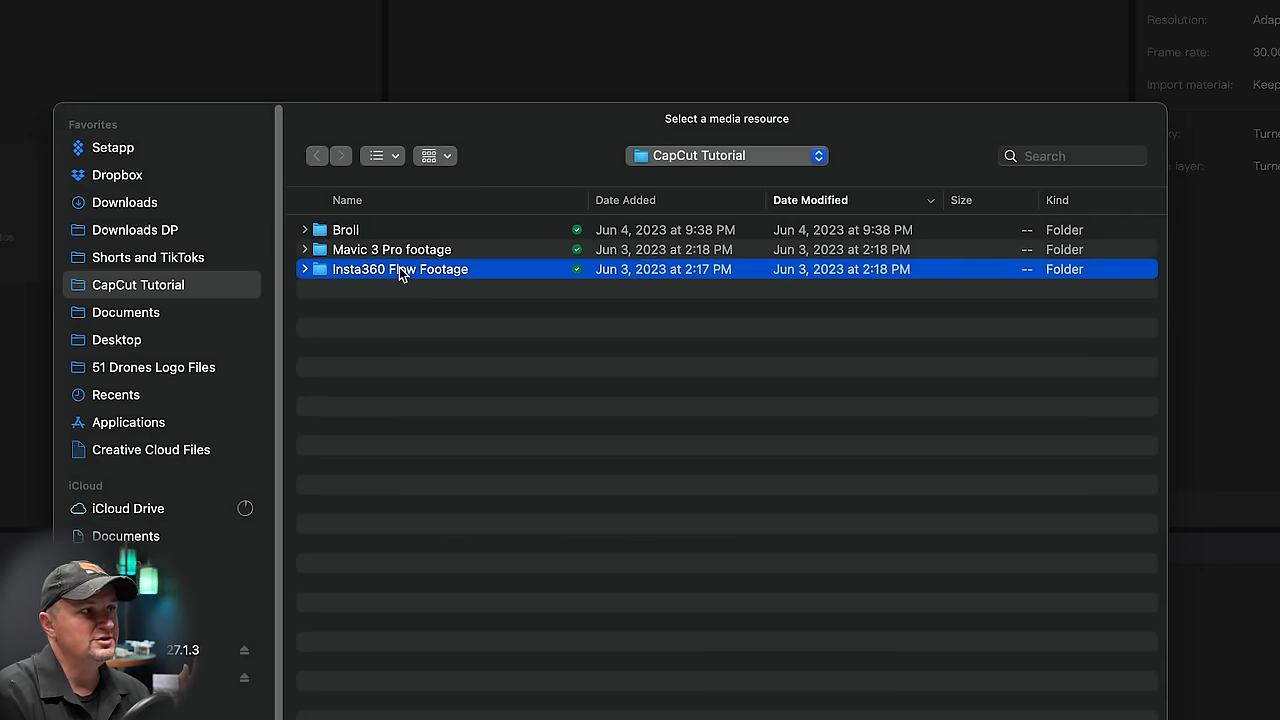
click(392, 249)
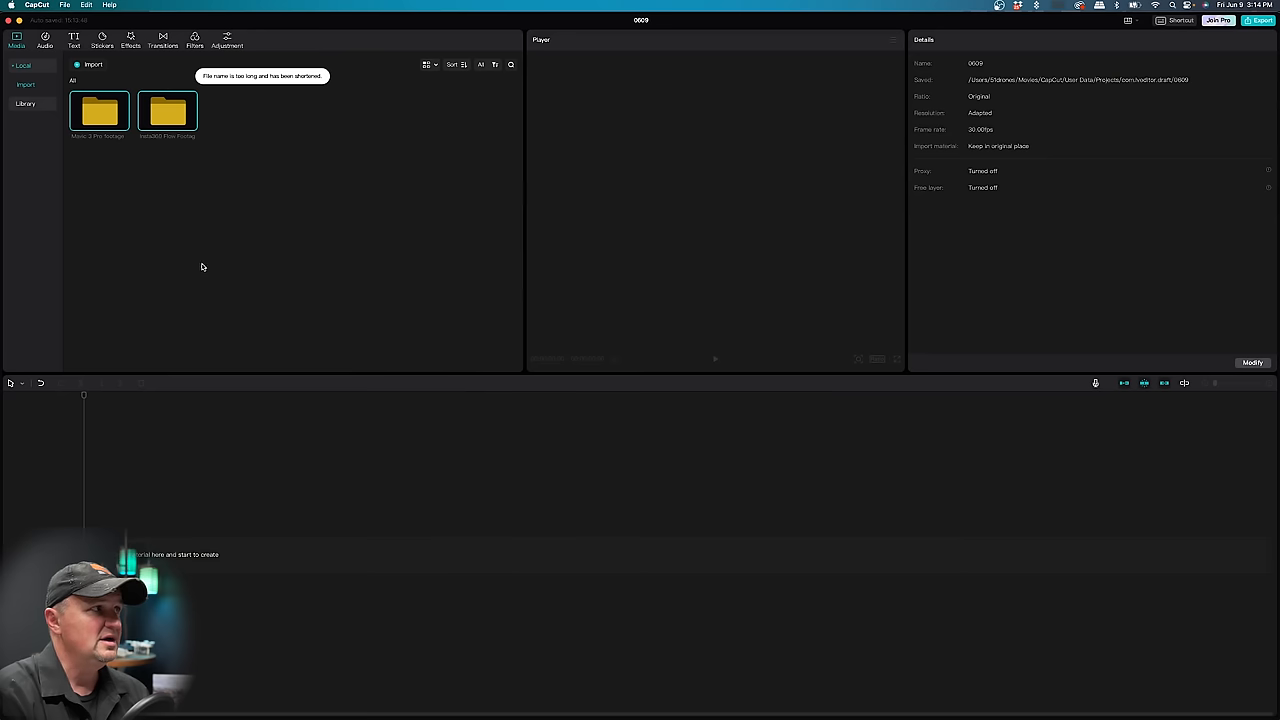
mouse_move(156, 206)
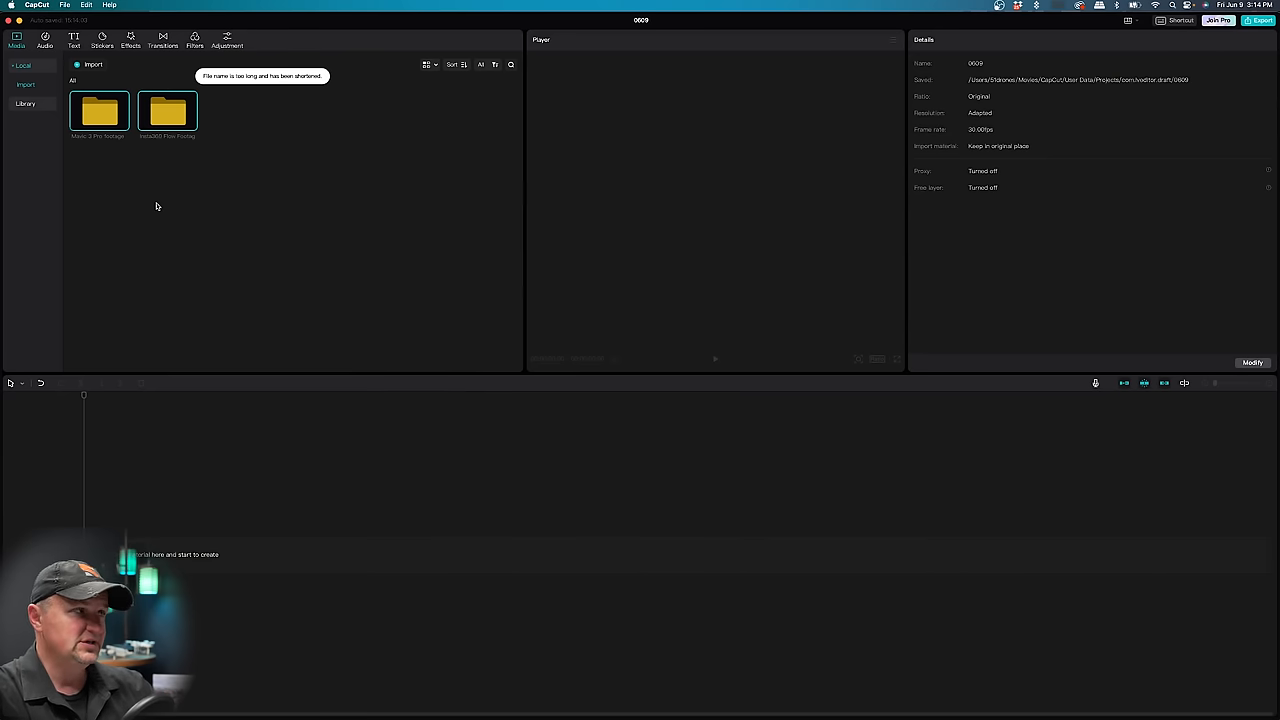
mouse_move(131, 204)
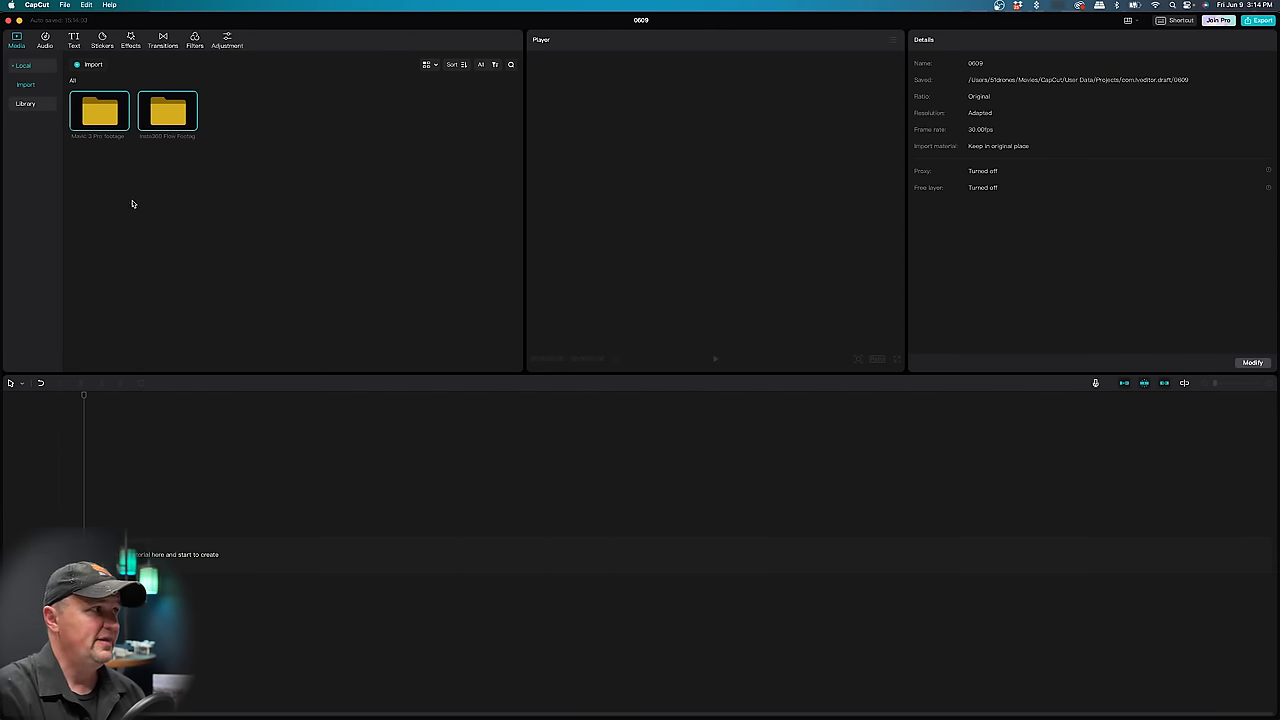
double_click(98, 110)
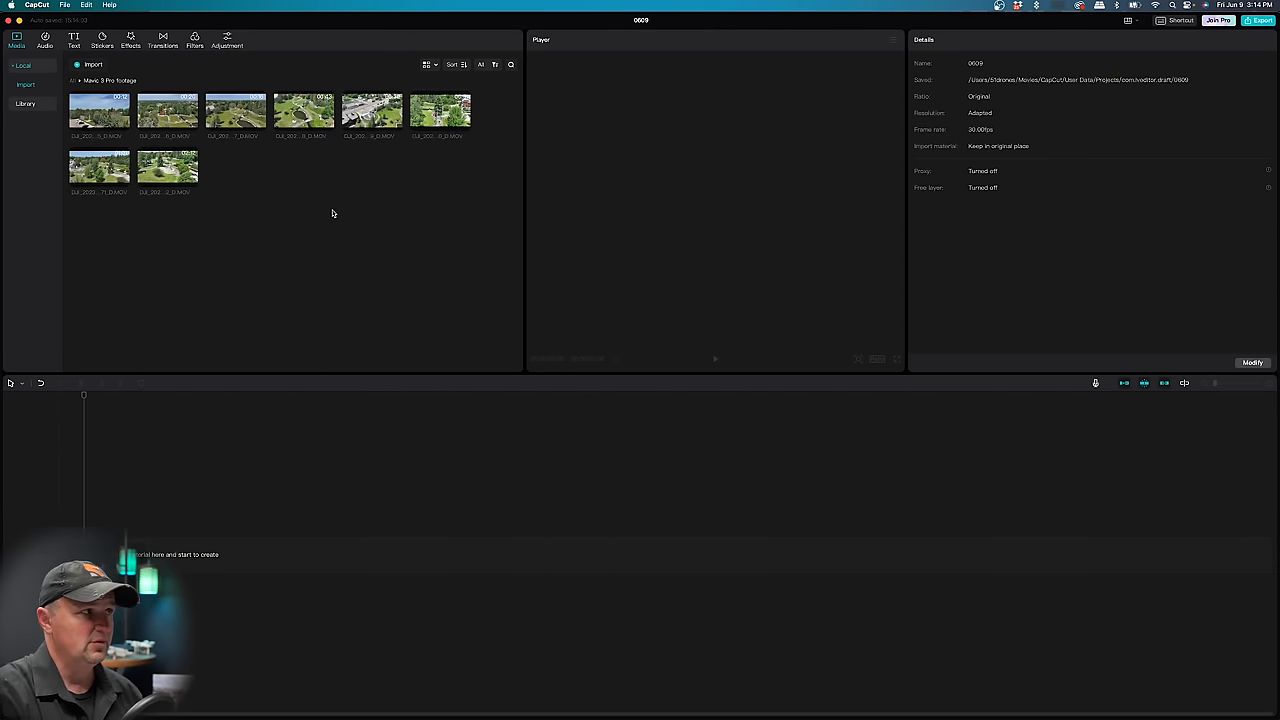
mouse_move(327, 220)
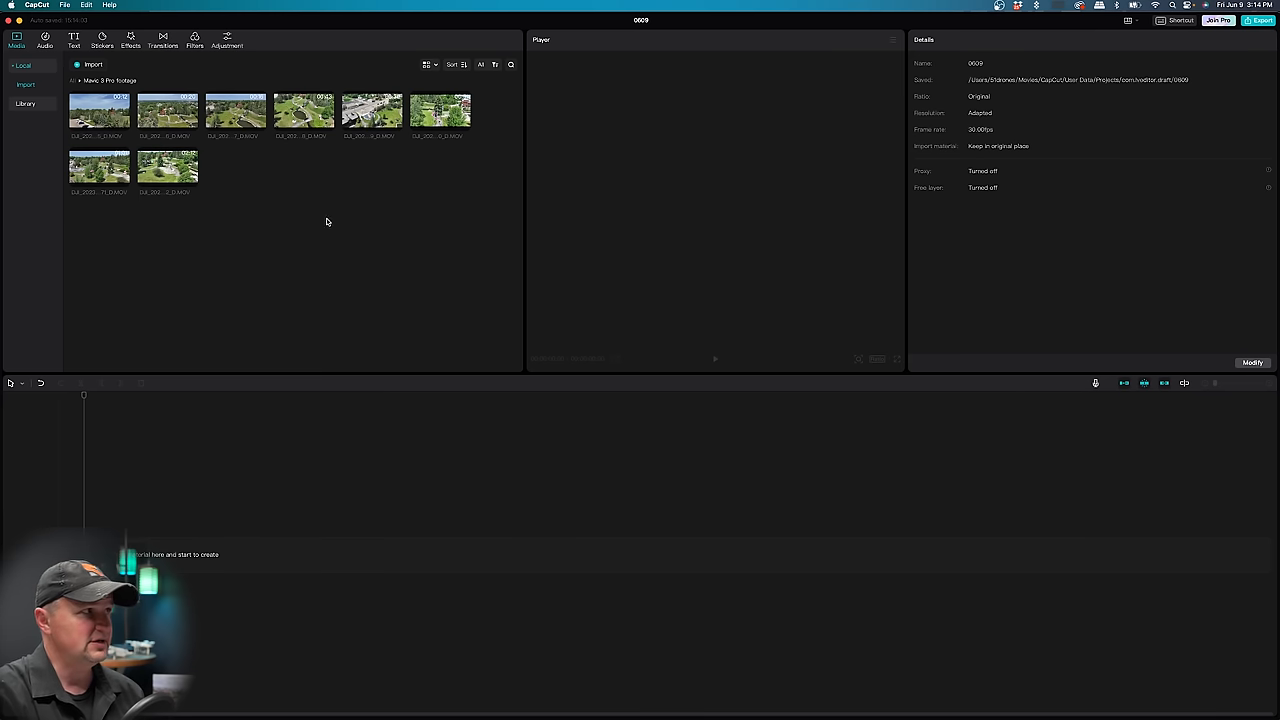
click(72, 80)
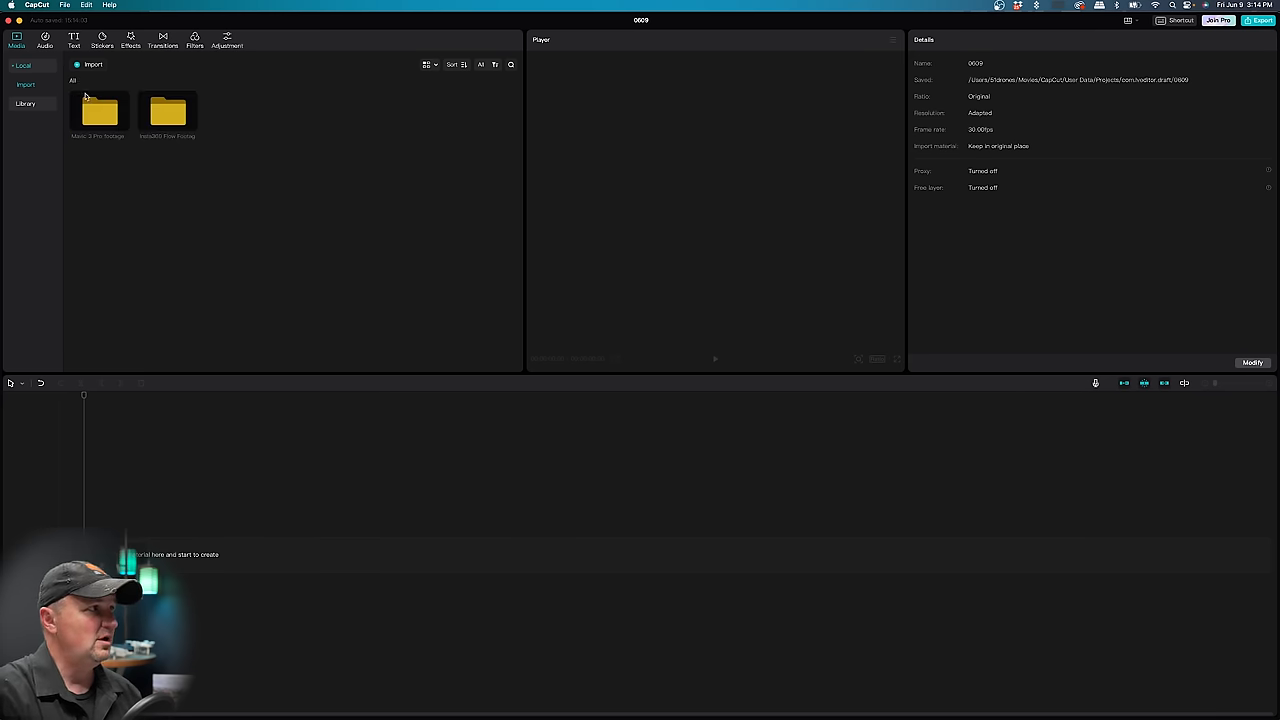
double_click(167, 112)
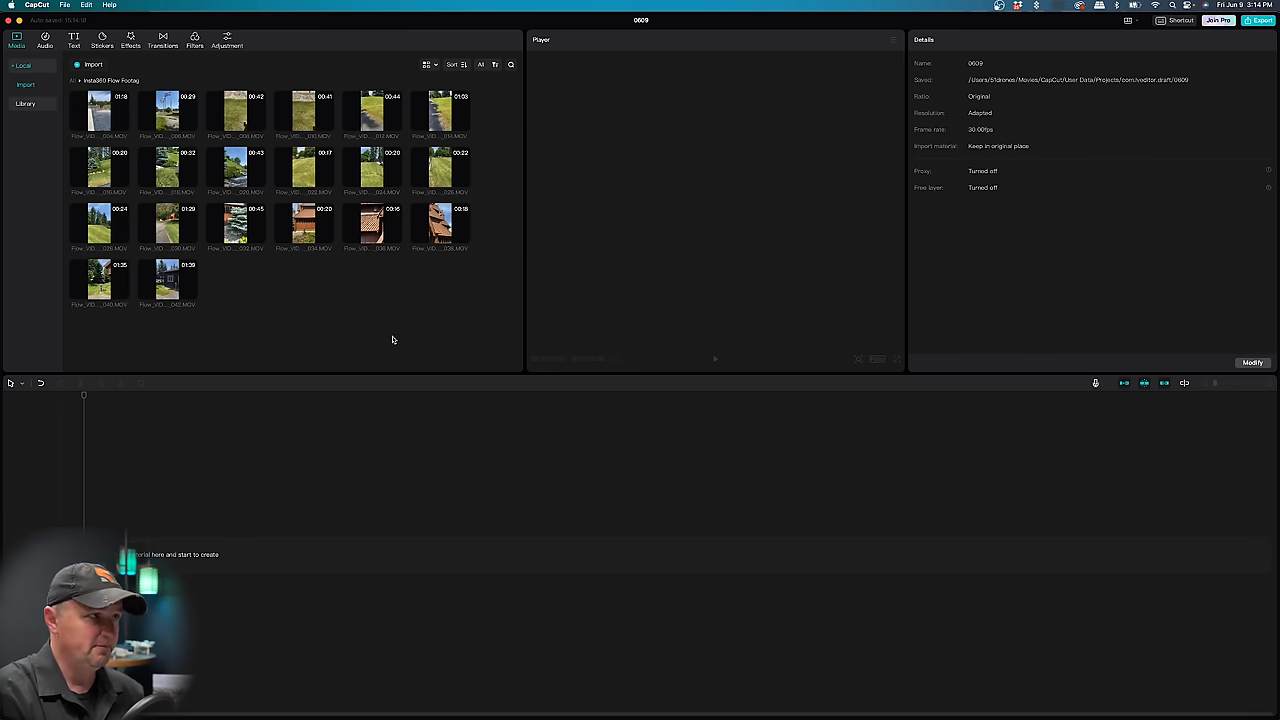
mouse_move(391, 333)
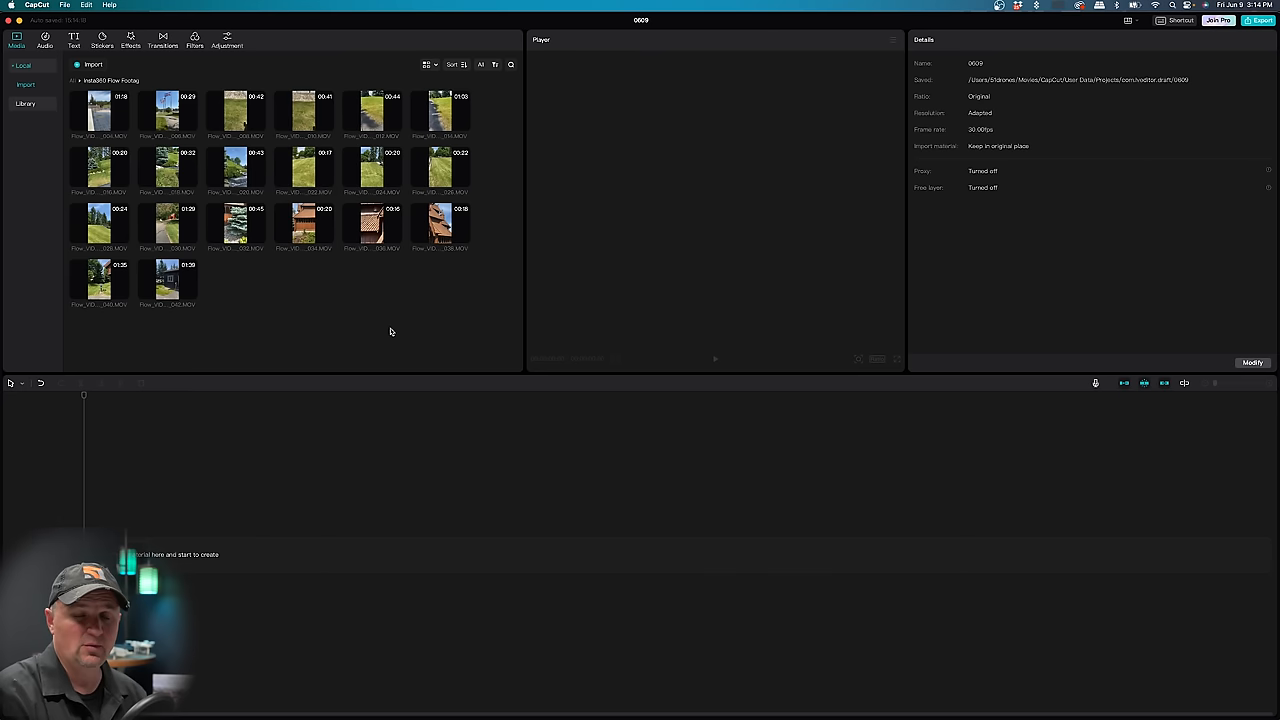
mouse_move(381, 347)
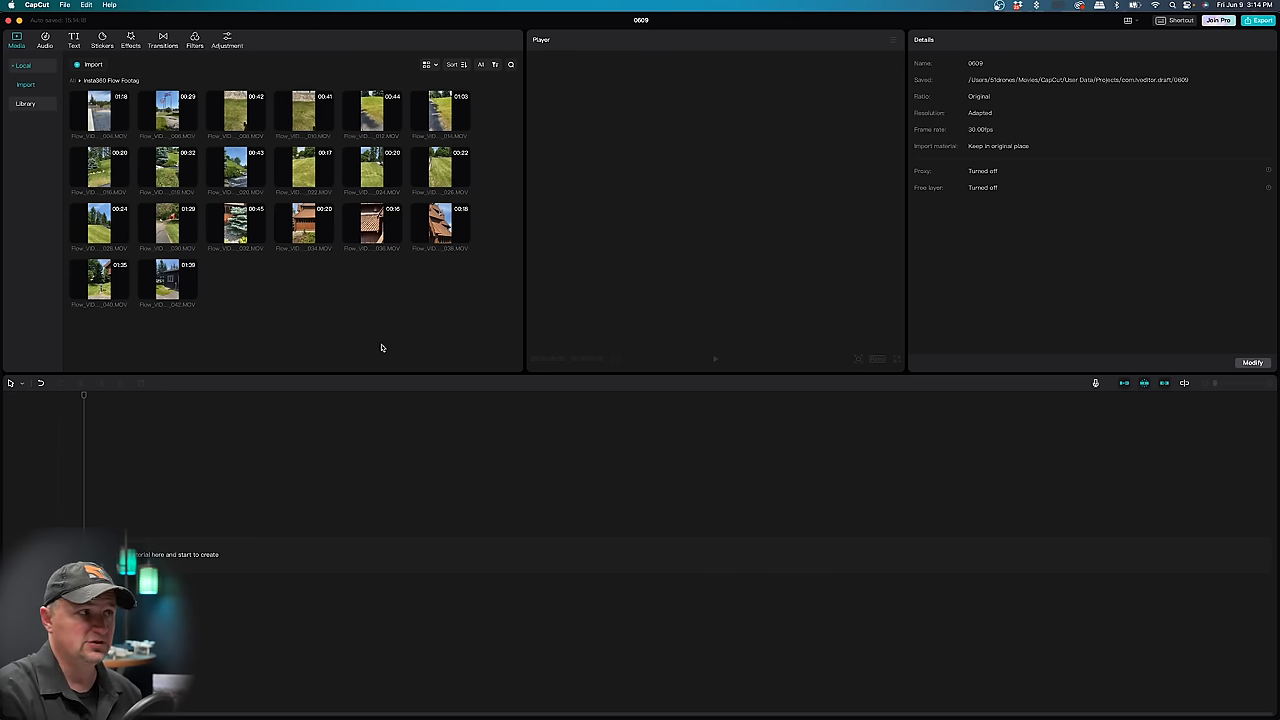
mouse_move(375, 336)
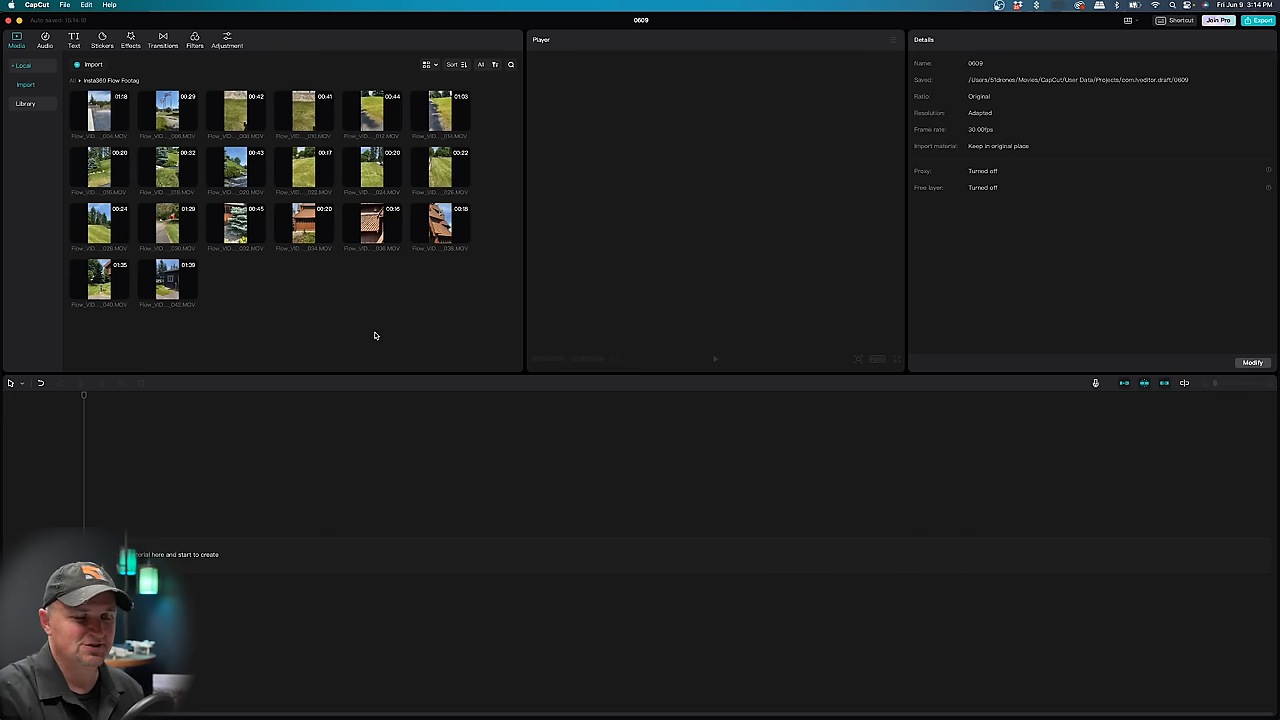
mouse_move(358, 331)
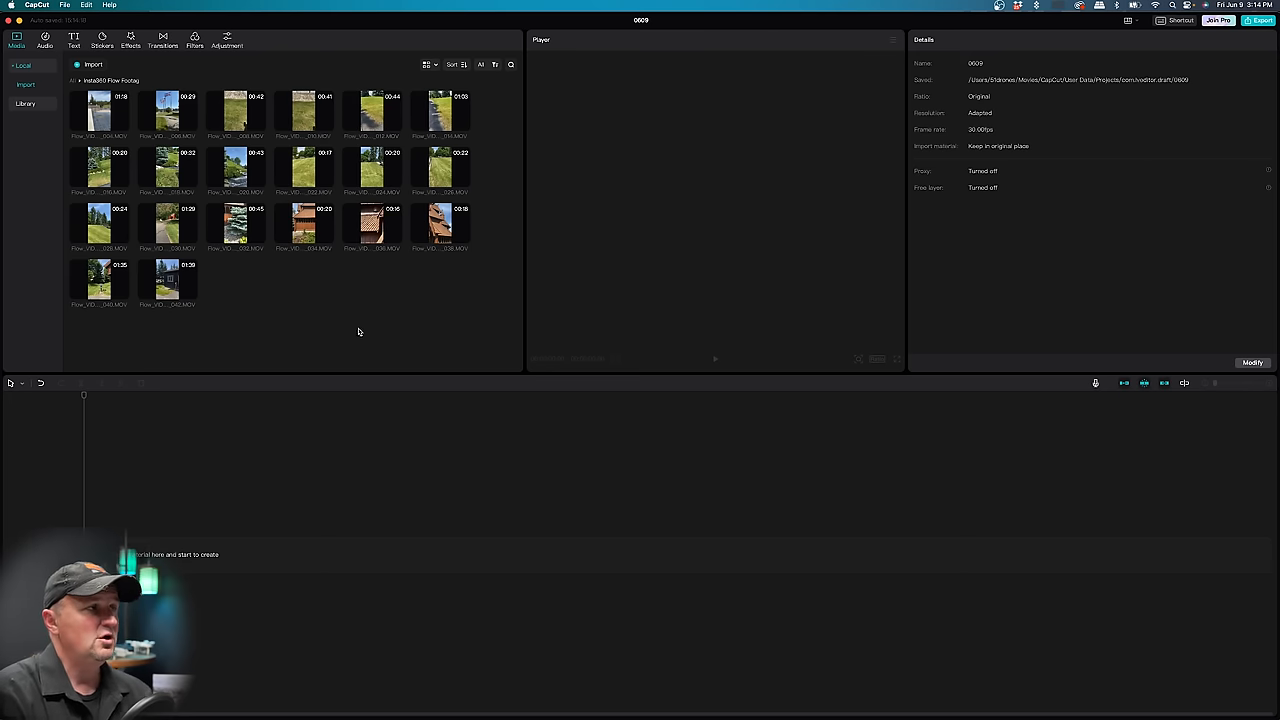
mouse_move(356, 325)
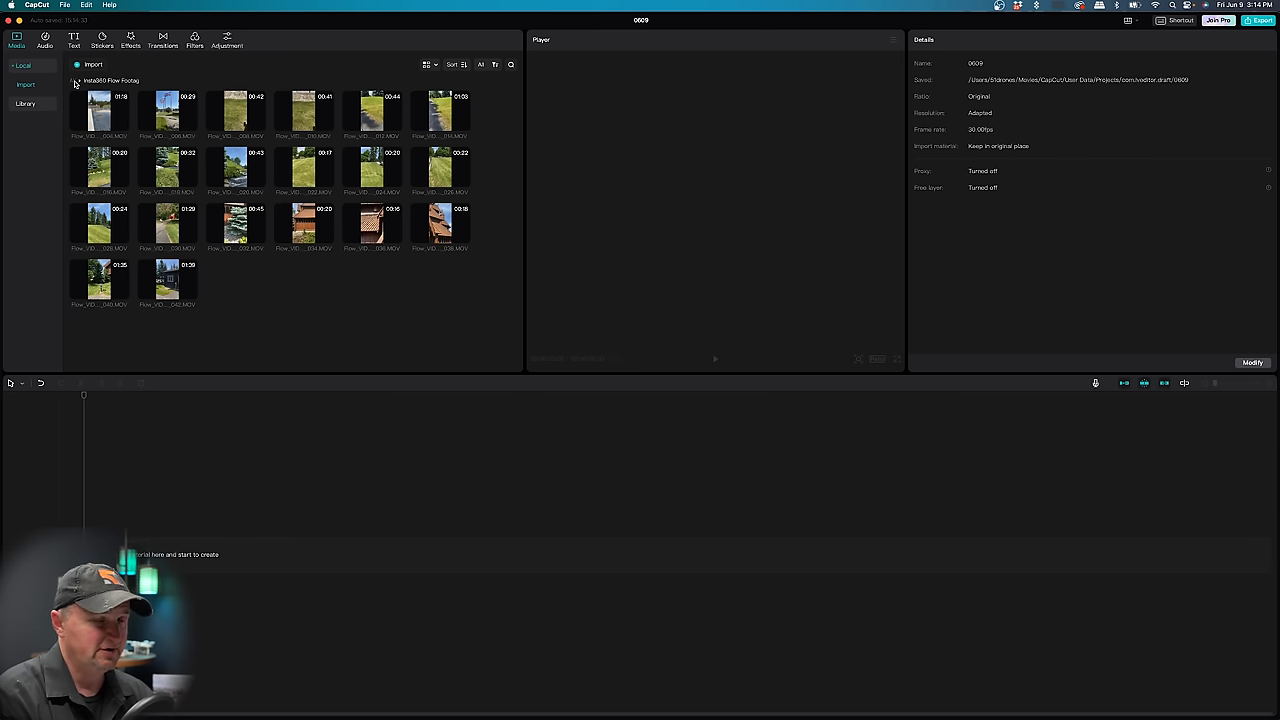
- Preview the first Insta360 Flow clip showing the stave church plaza
click(100, 113)
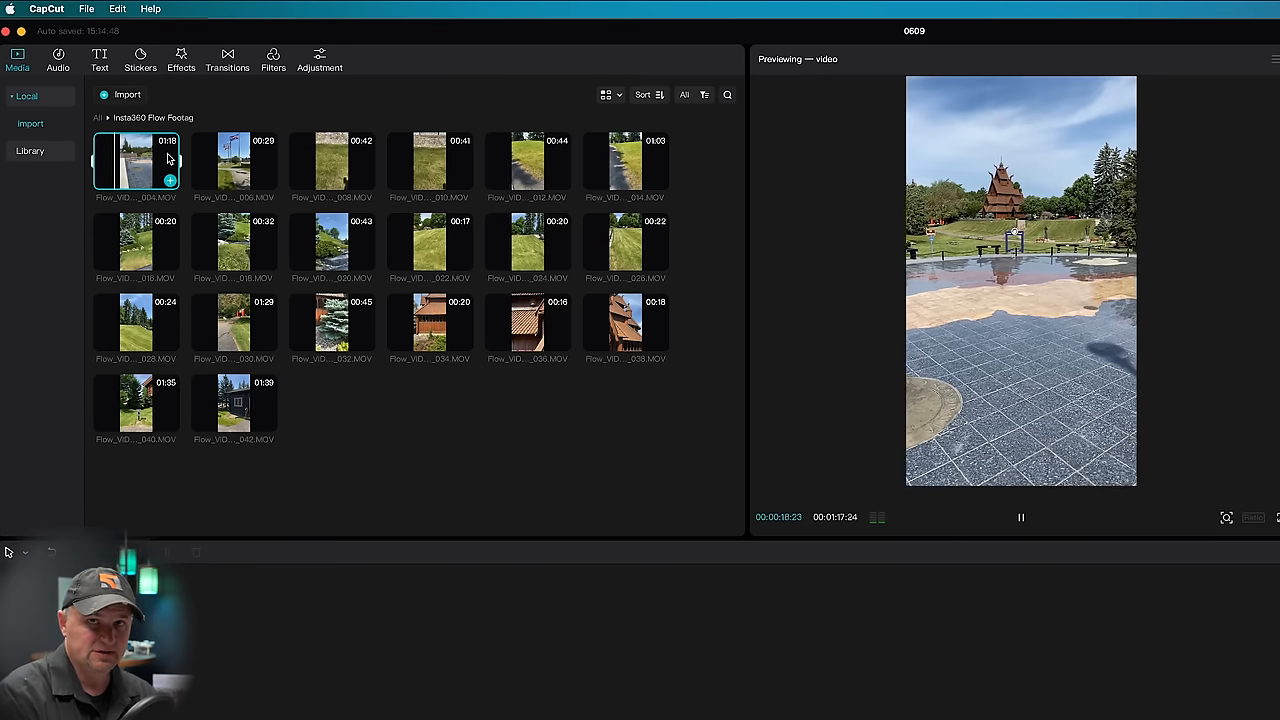
mouse_move(500, 398)
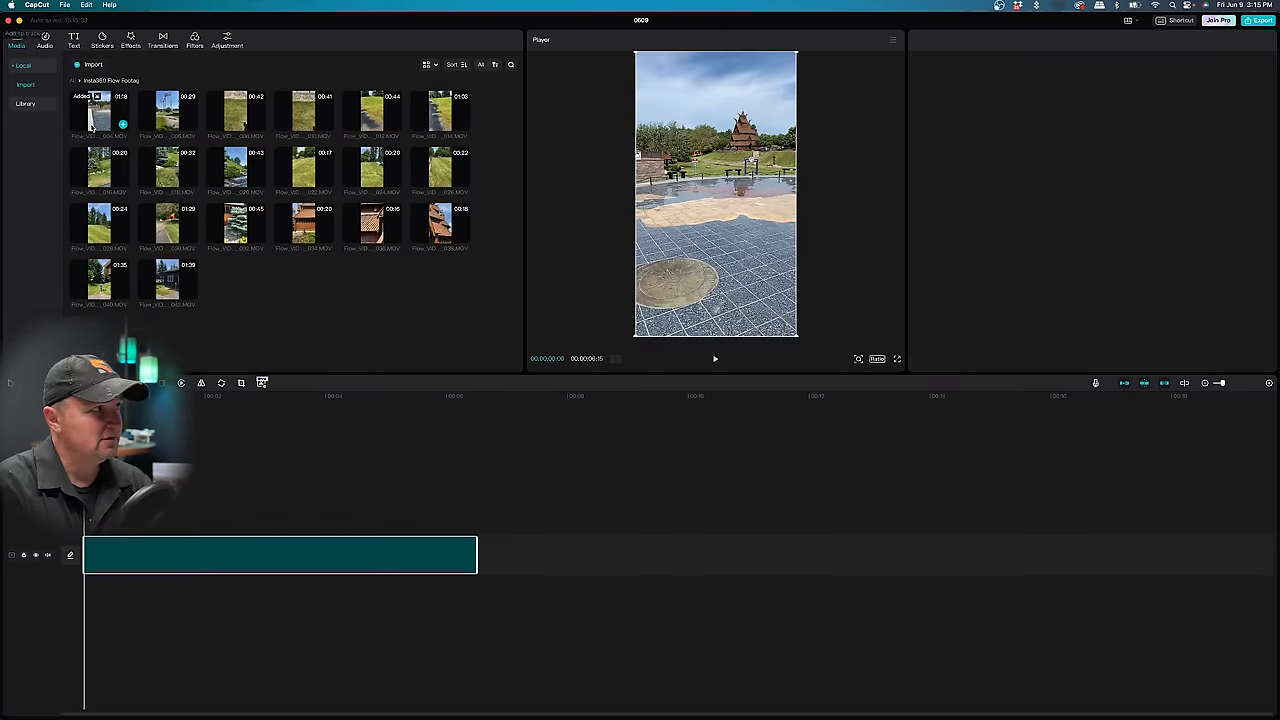
- Trim the church plaza clip's end to about six seconds and stop playback
click(280, 555)
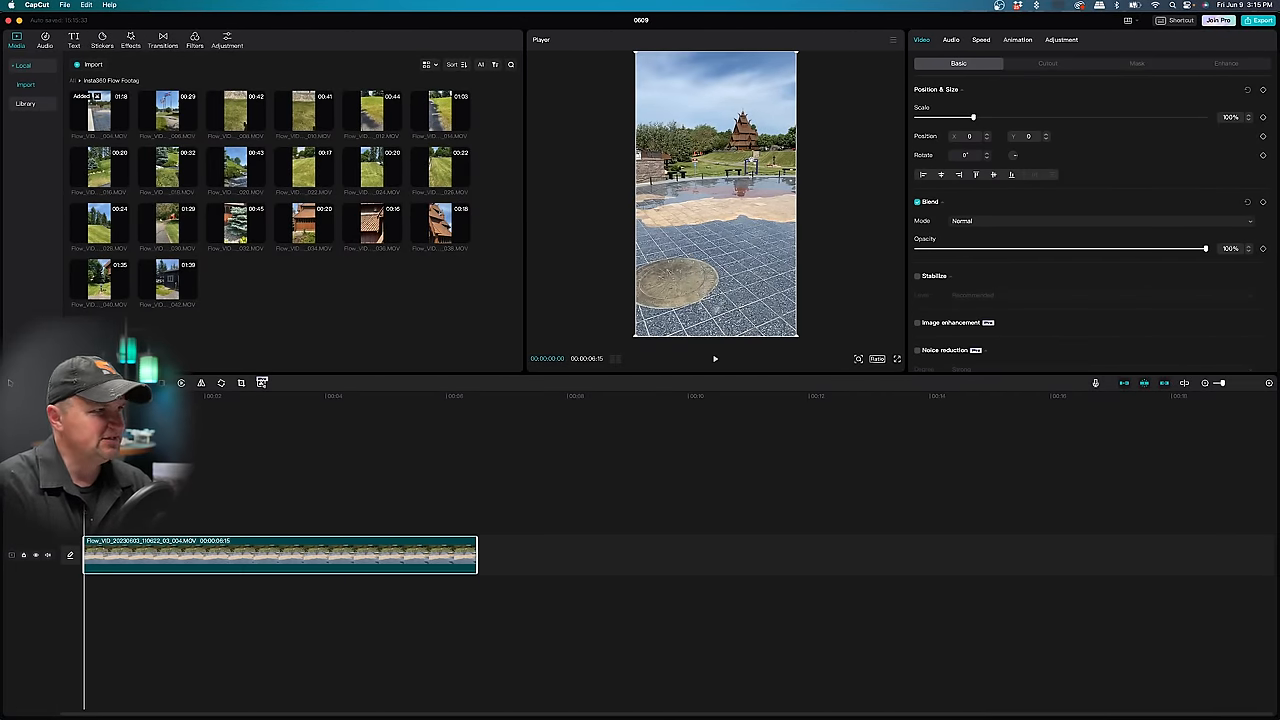
mouse_move(600, 368)
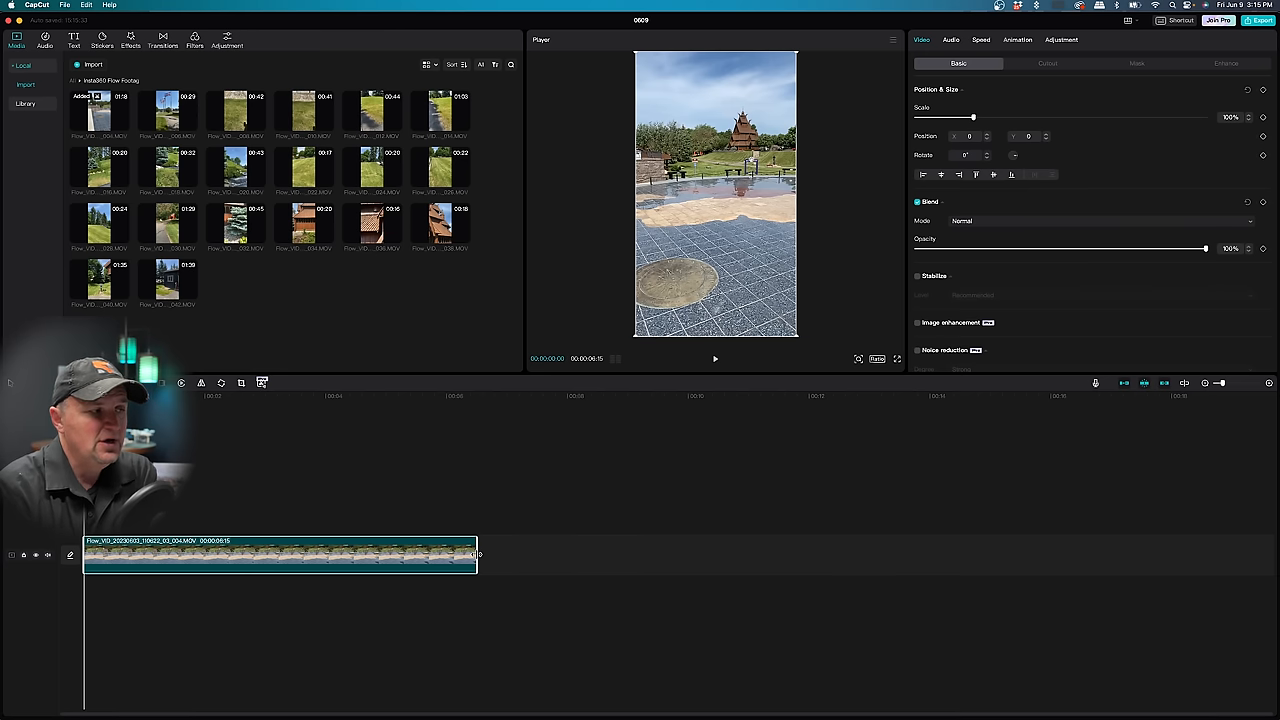
drag(477, 555, 350, 555)
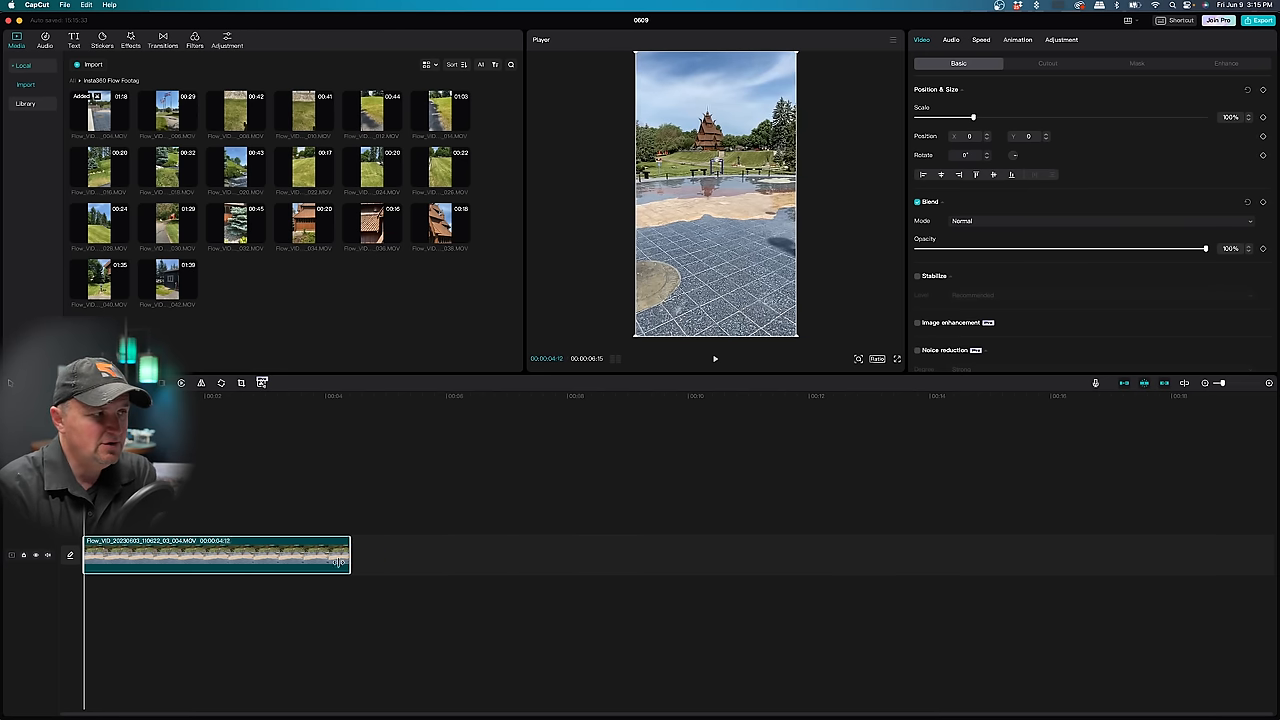
drag(345, 555, 490, 555)
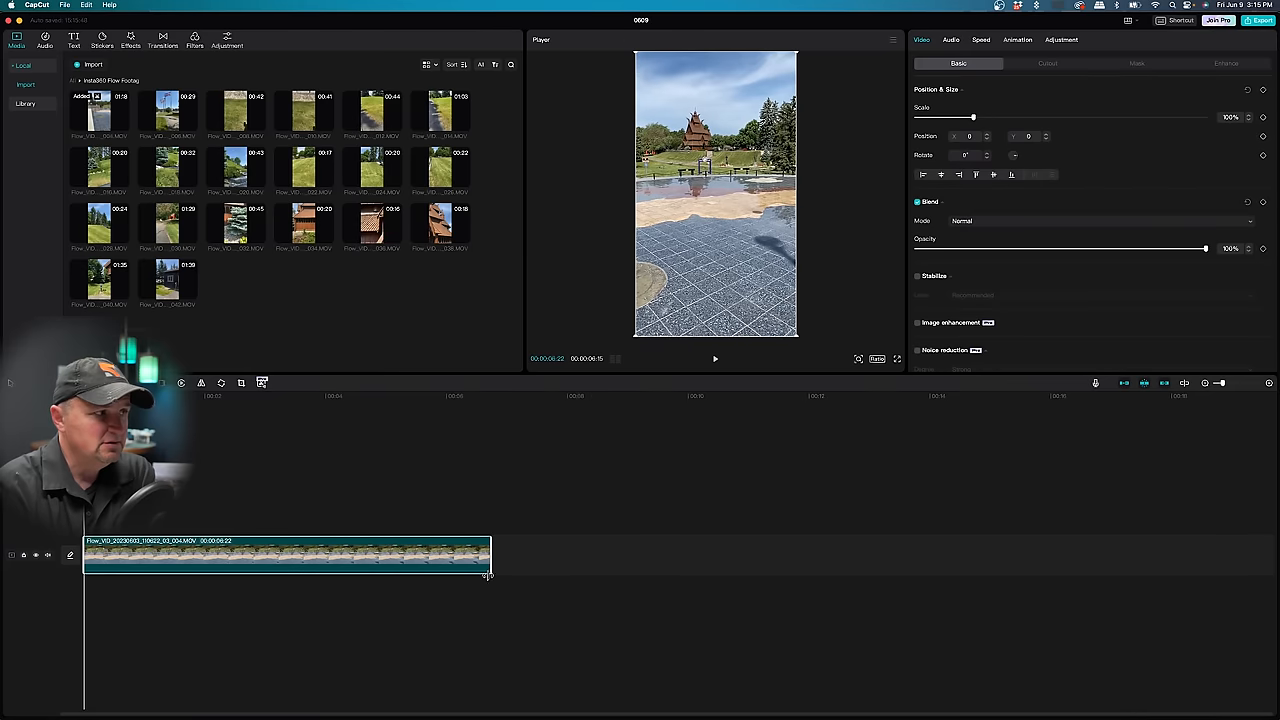
drag(488, 575, 423, 575)
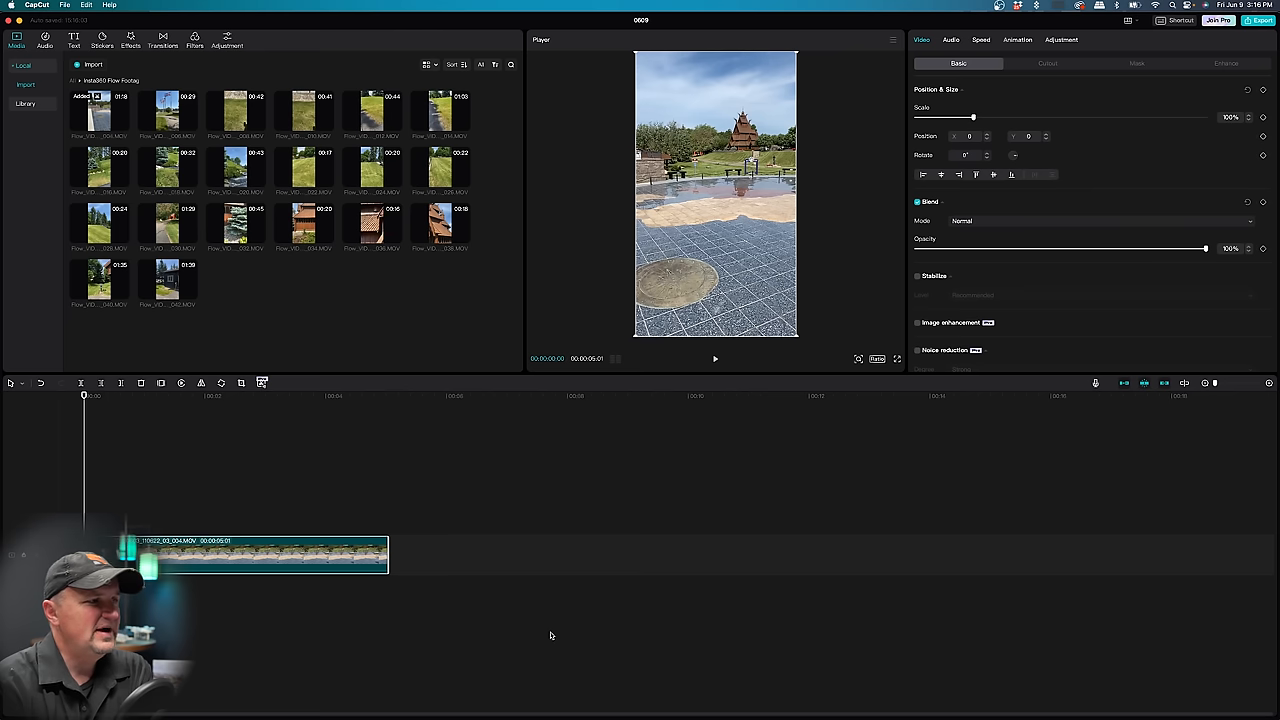
mouse_move(720, 360)
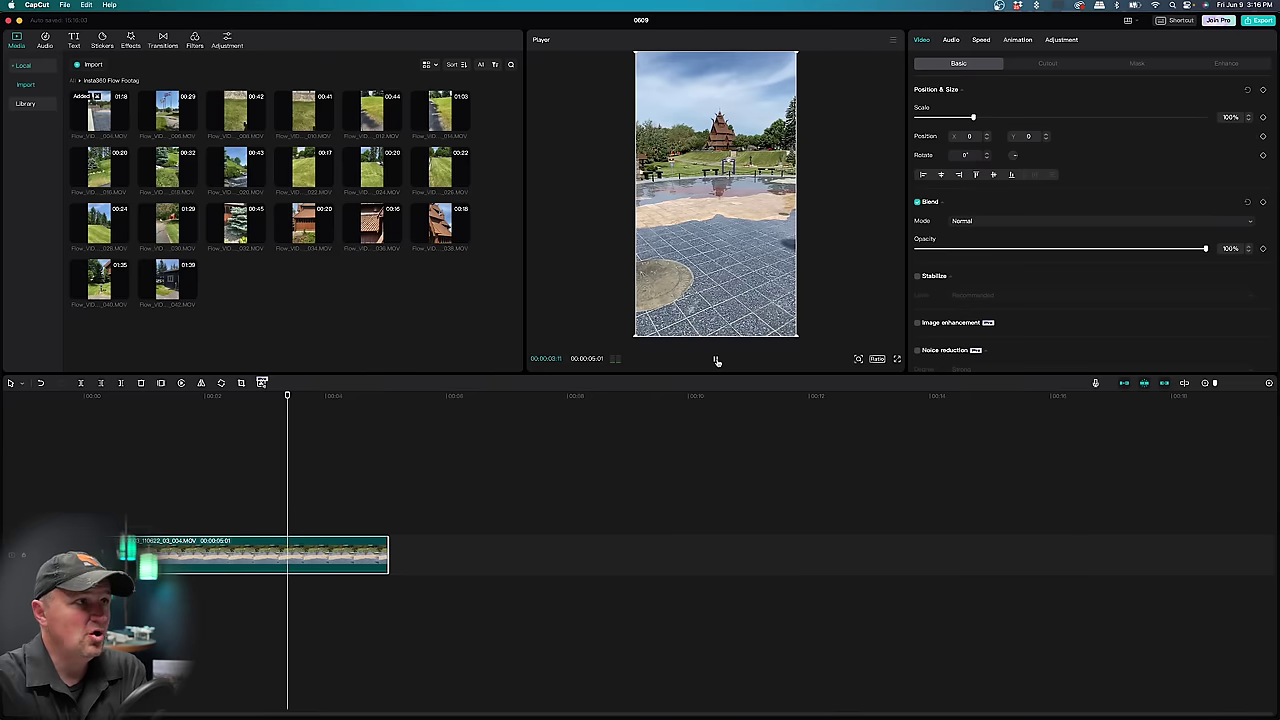
click(366, 396)
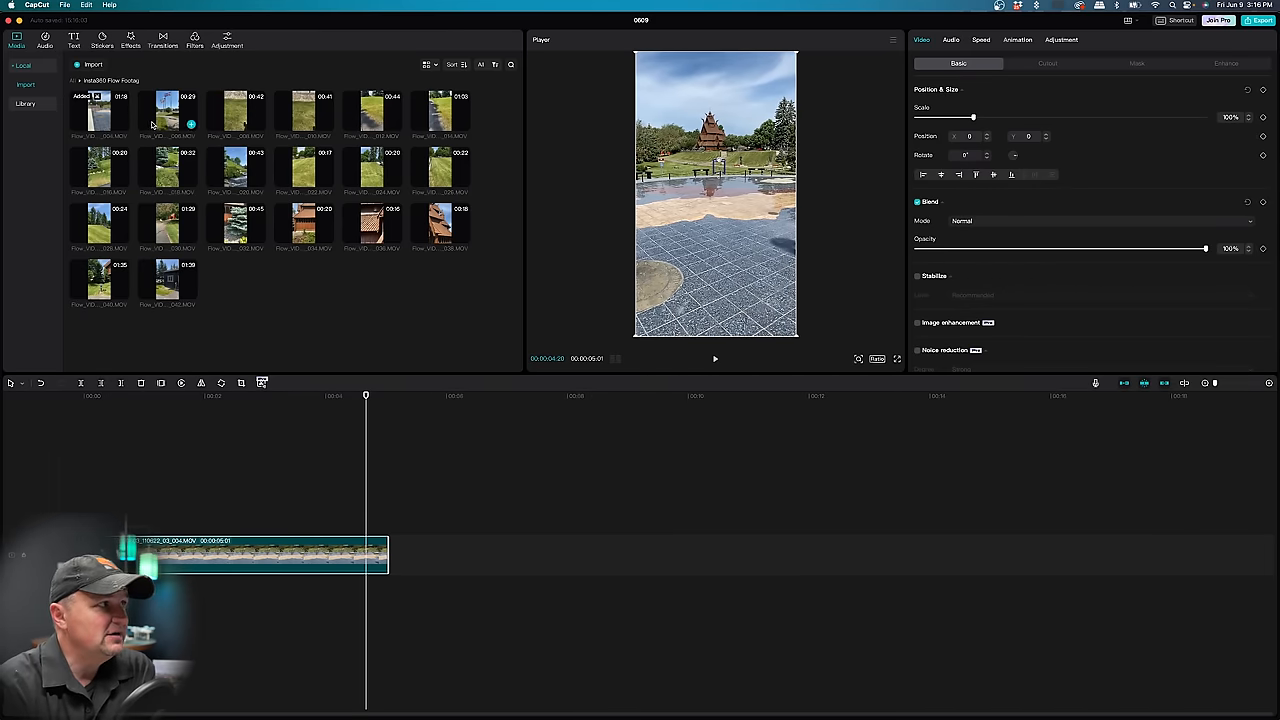
- Add a section of the windmill-and-flags clip after the church clip and play it back
click(167, 112)
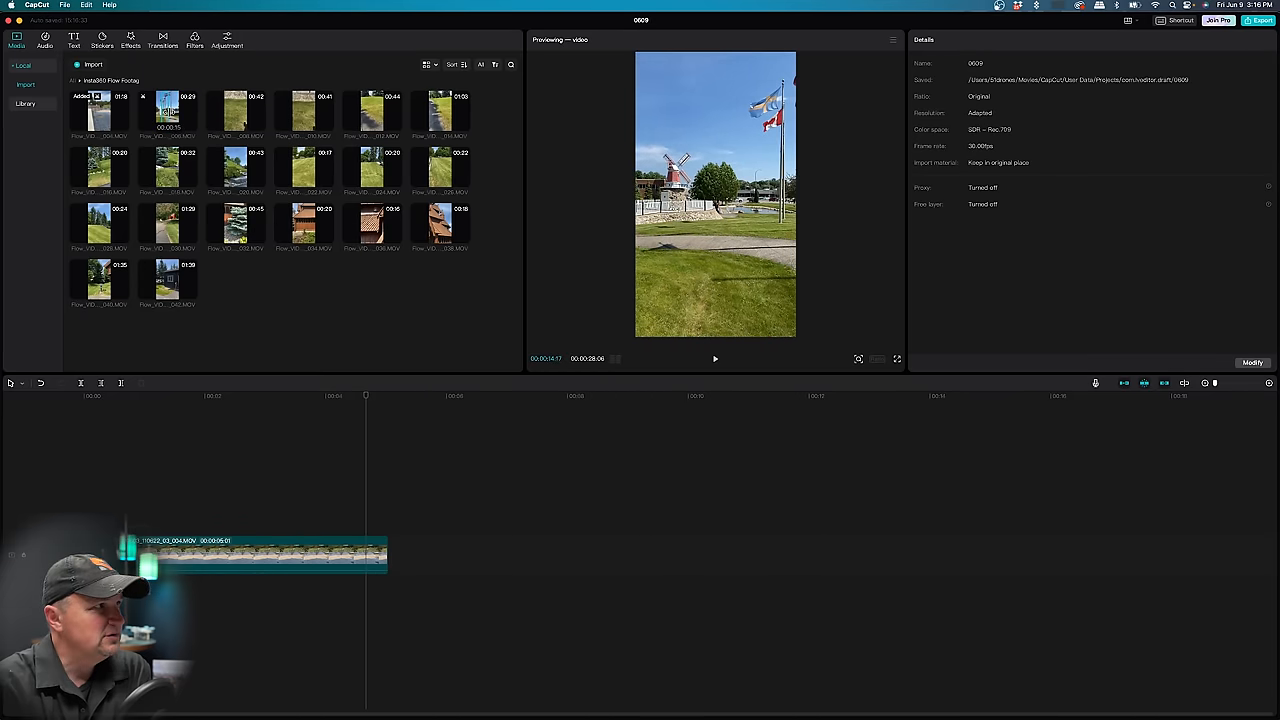
drag(167, 110, 493, 554)
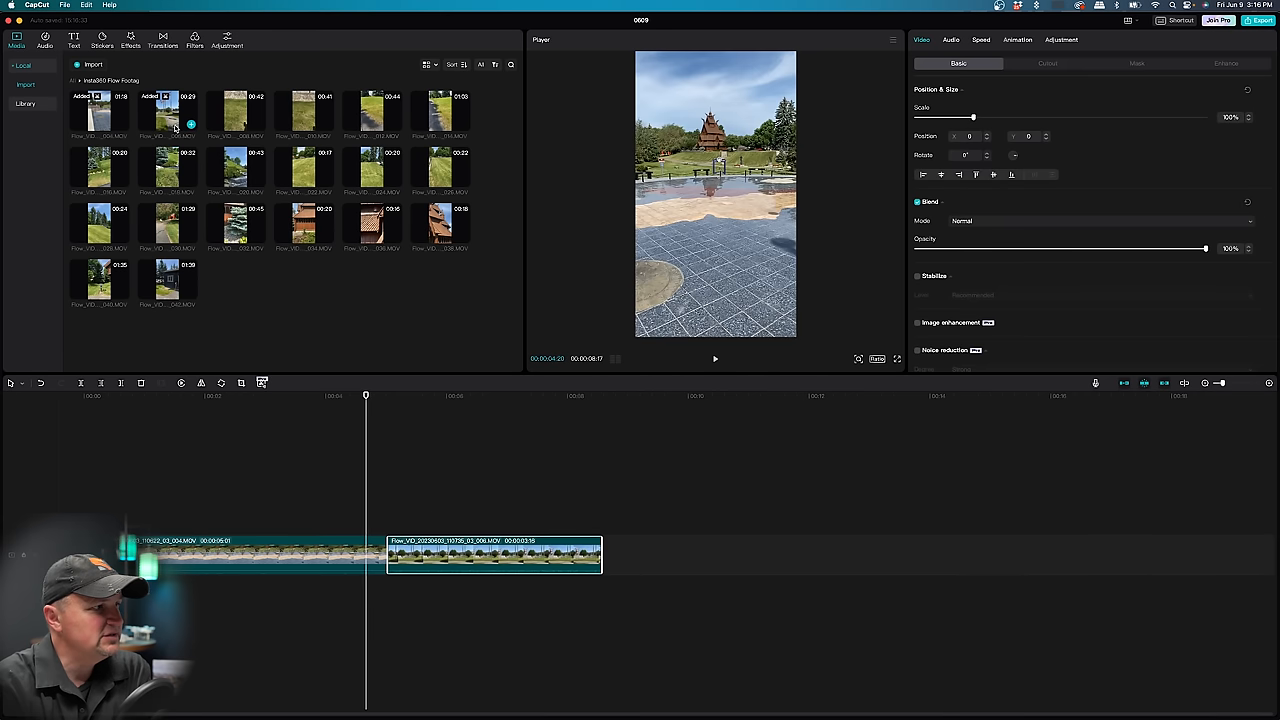
mouse_move(390, 390)
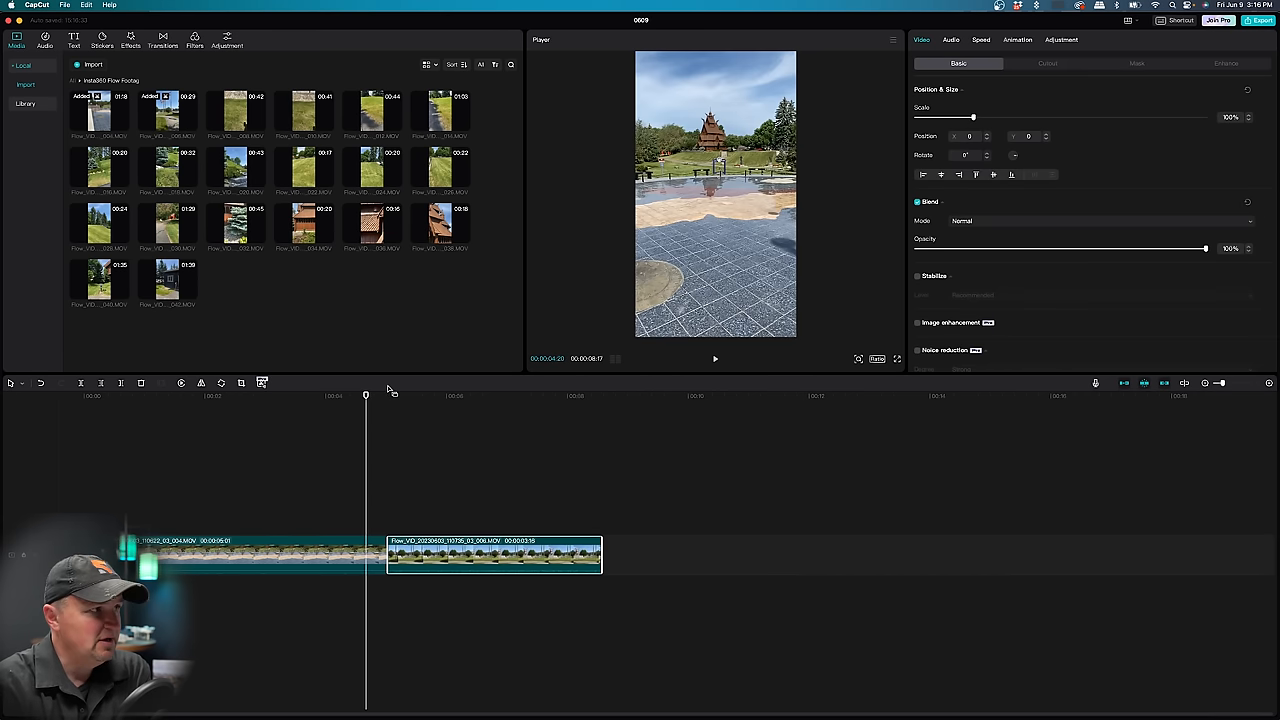
click(393, 396)
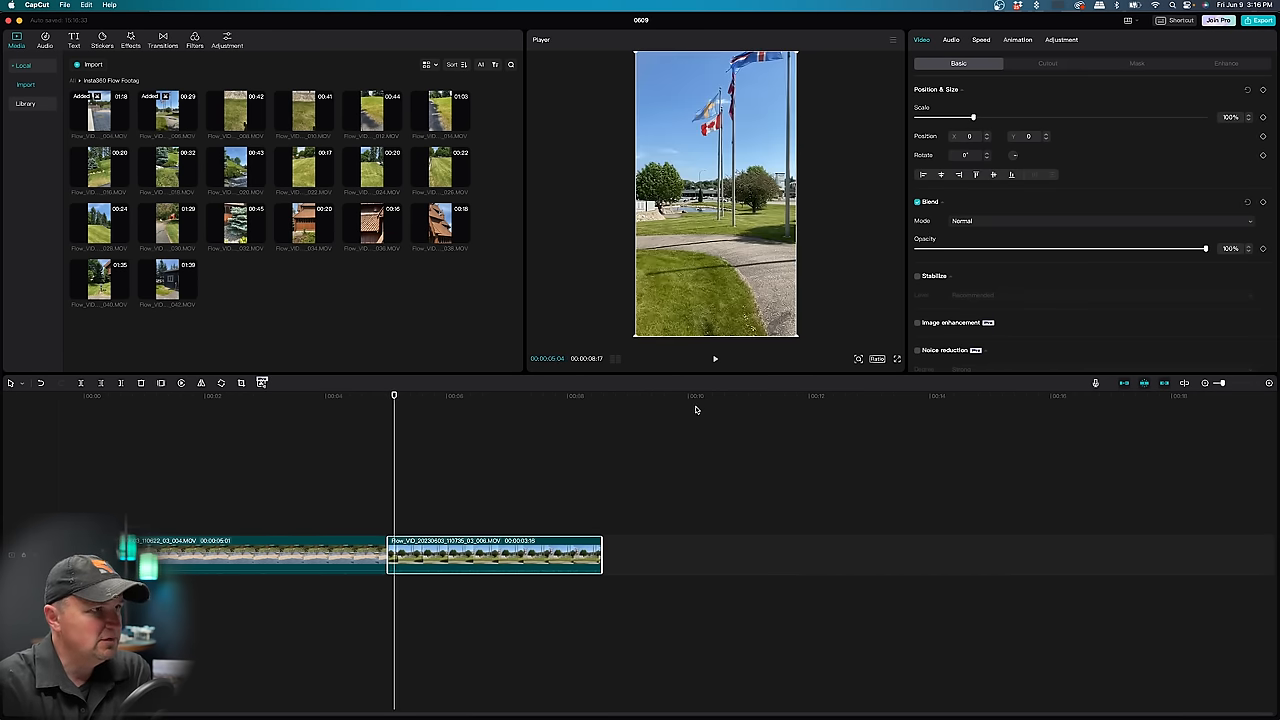
click(715, 359)
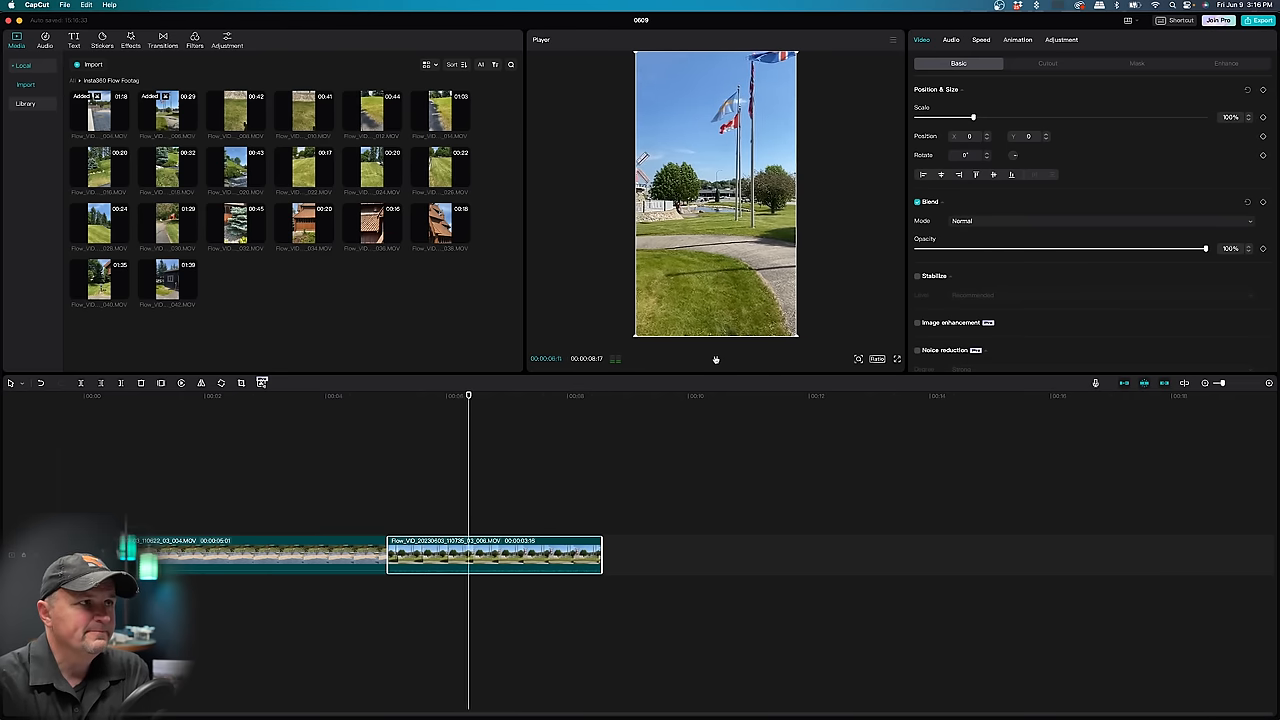
click(715, 359)
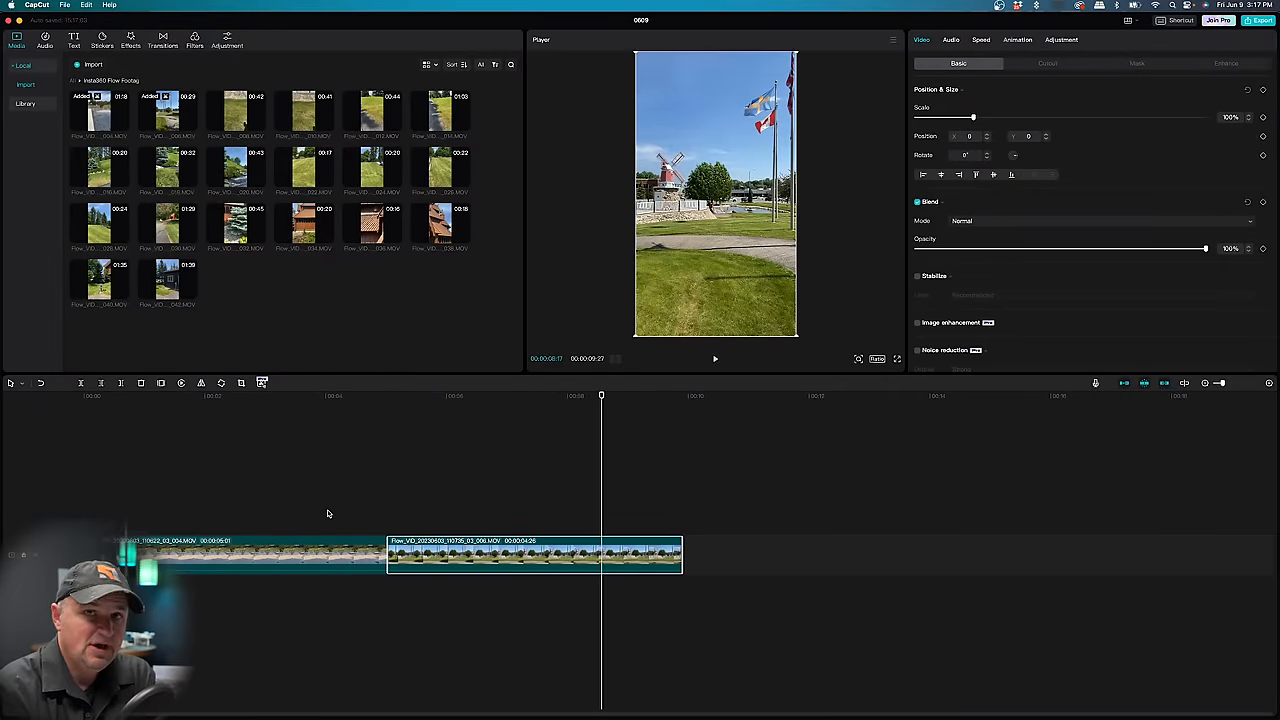
mouse_move(332, 522)
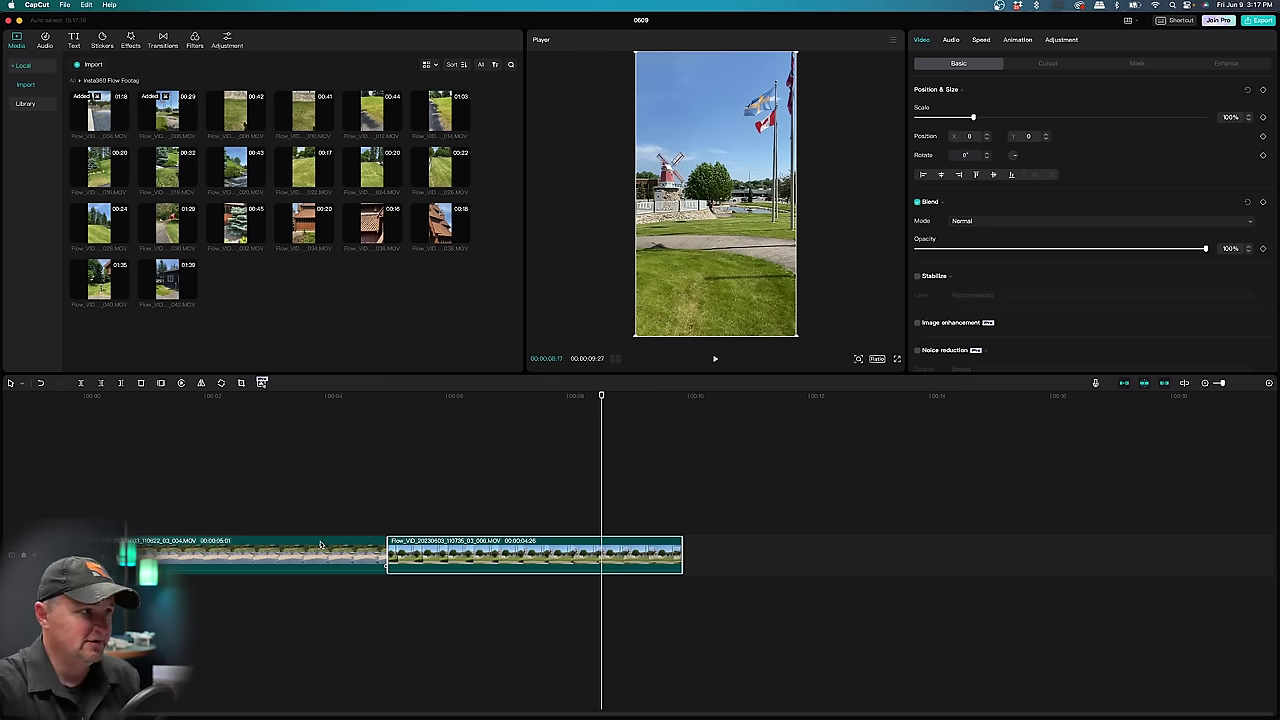
mouse_move(336, 531)
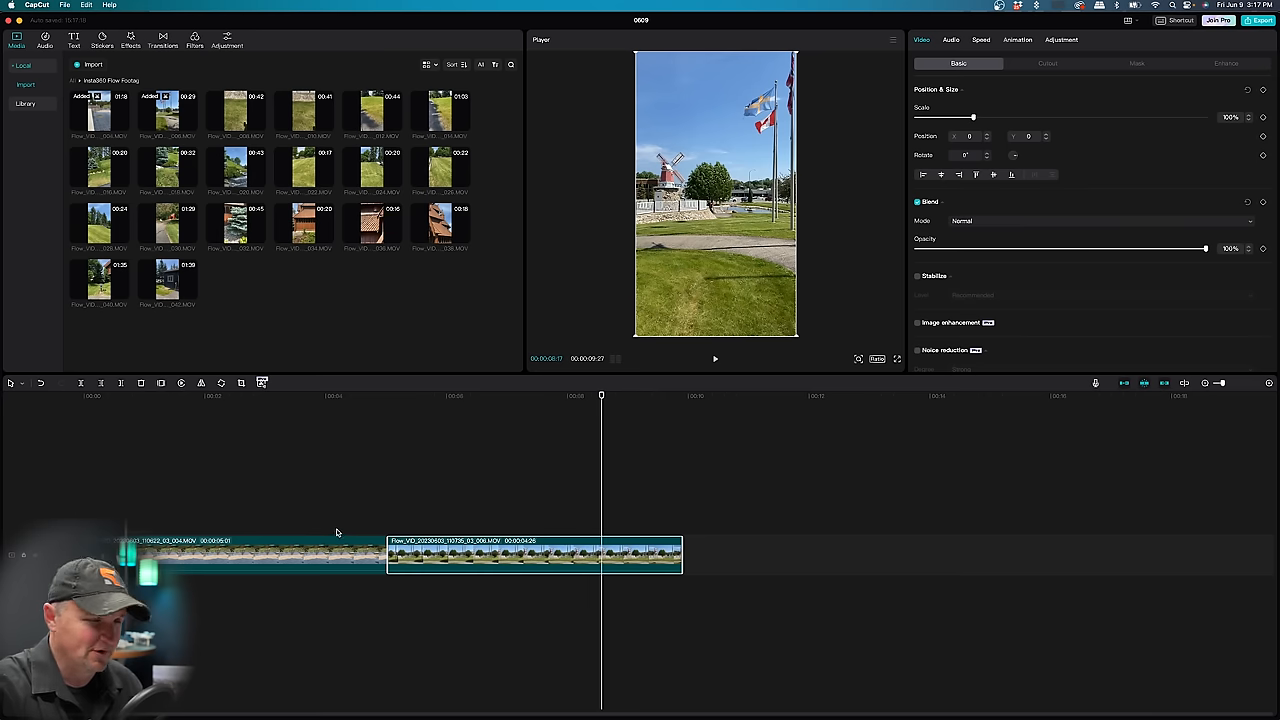
mouse_move(342, 223)
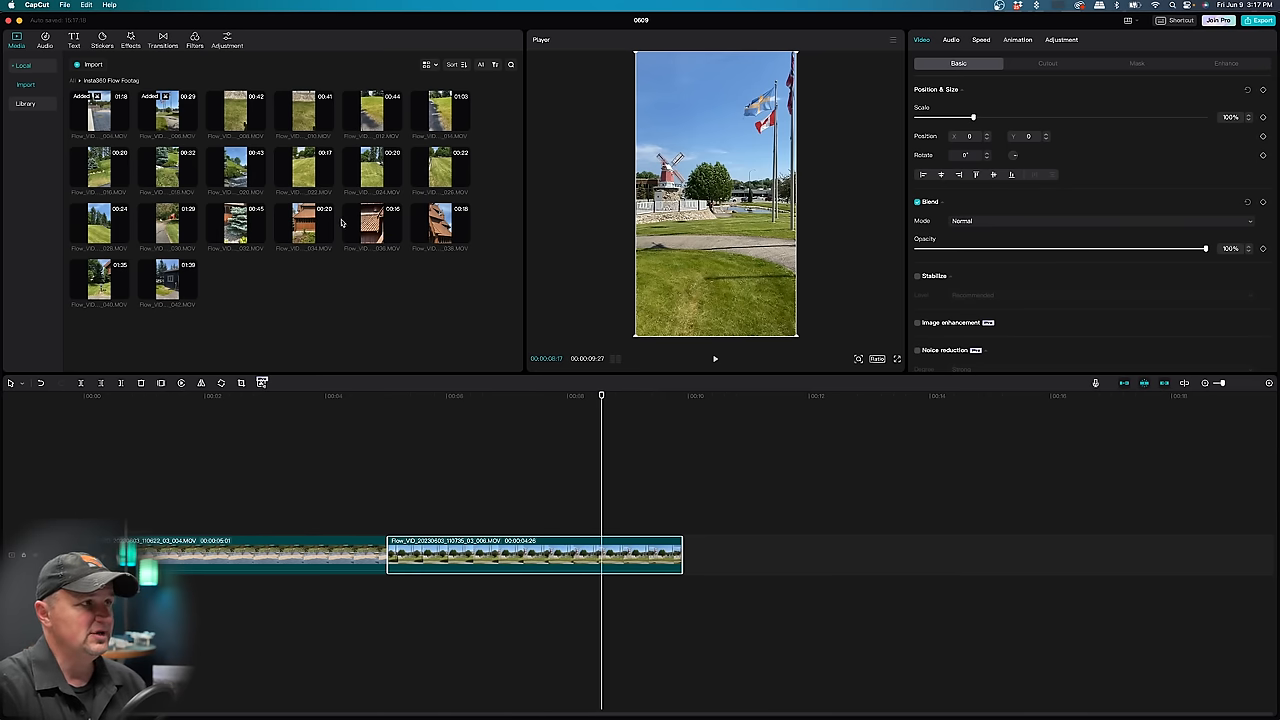
- Add the 43-second grass-and-stone-wall clip after the windmill clip and open the timeline mode list
click(235, 110)
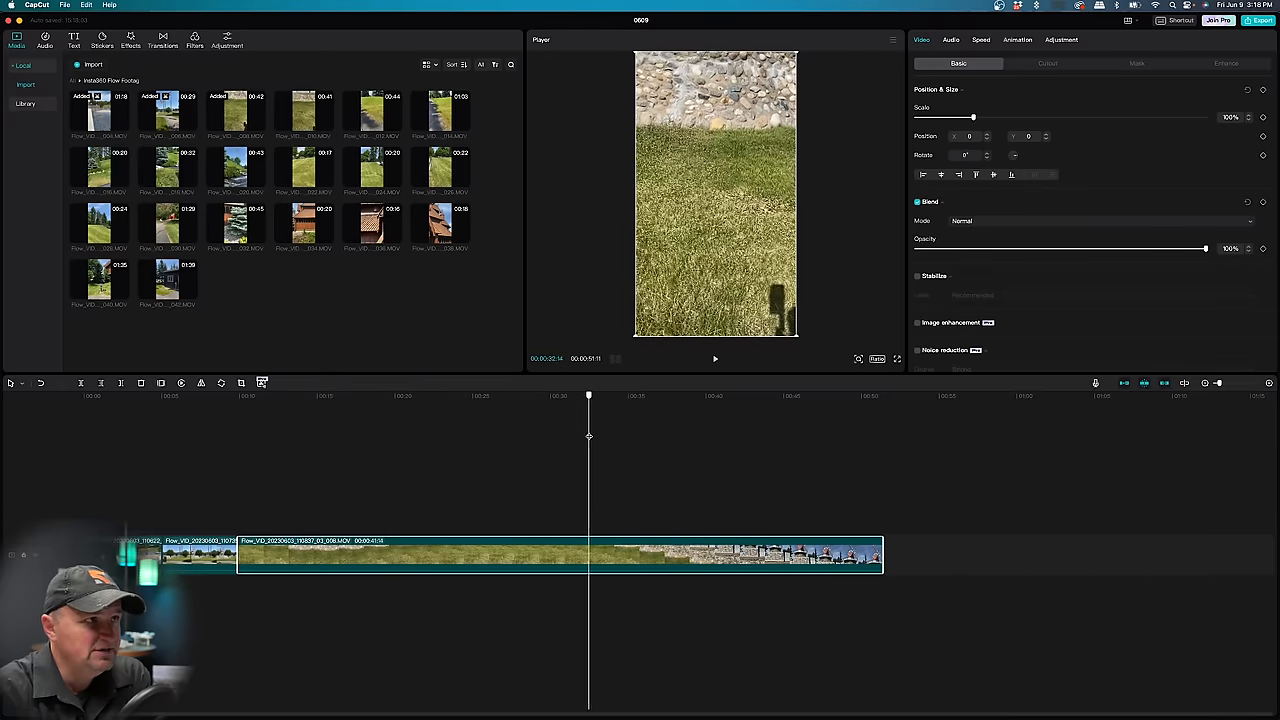
drag(588, 395, 678, 395)
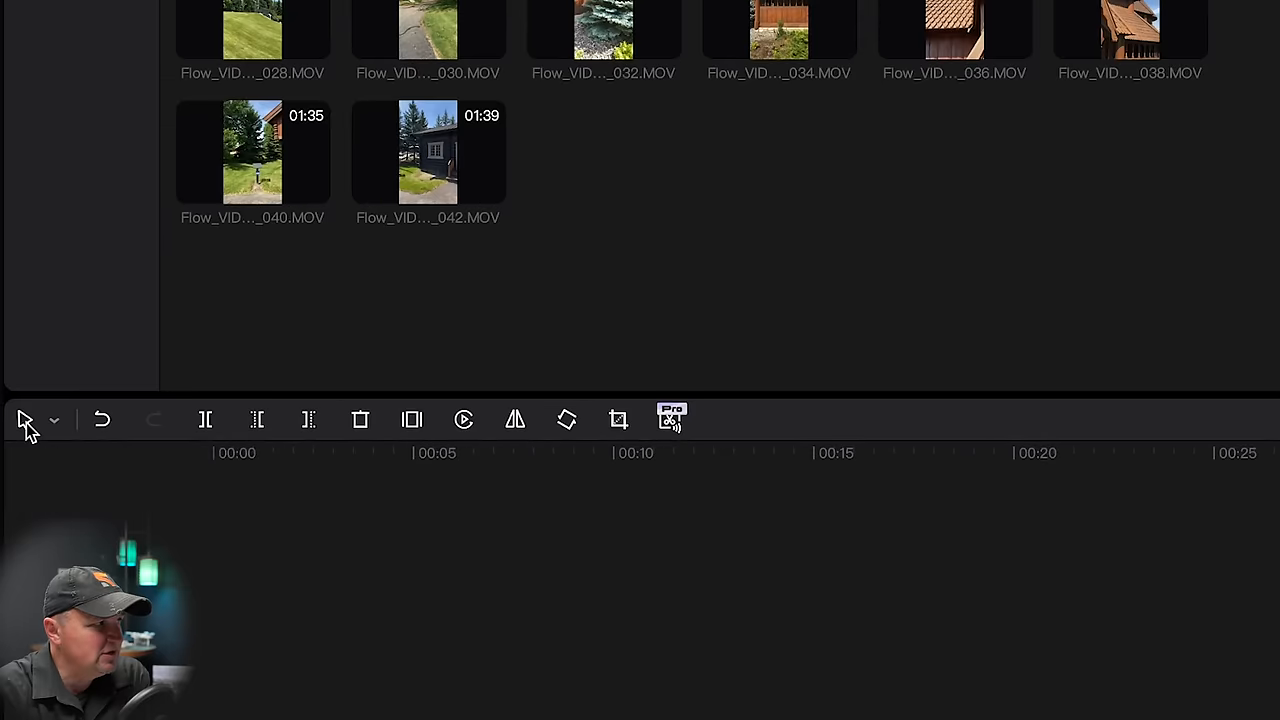
click(54, 420)
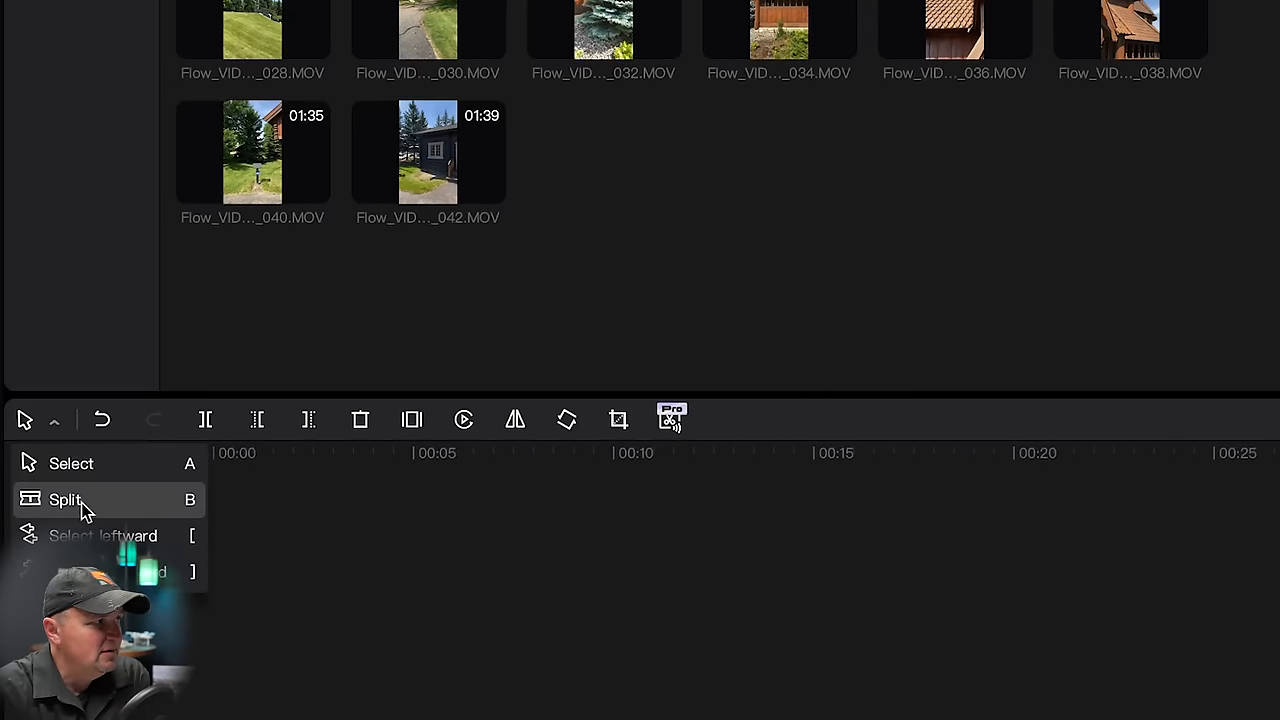
mouse_move(56, 510)
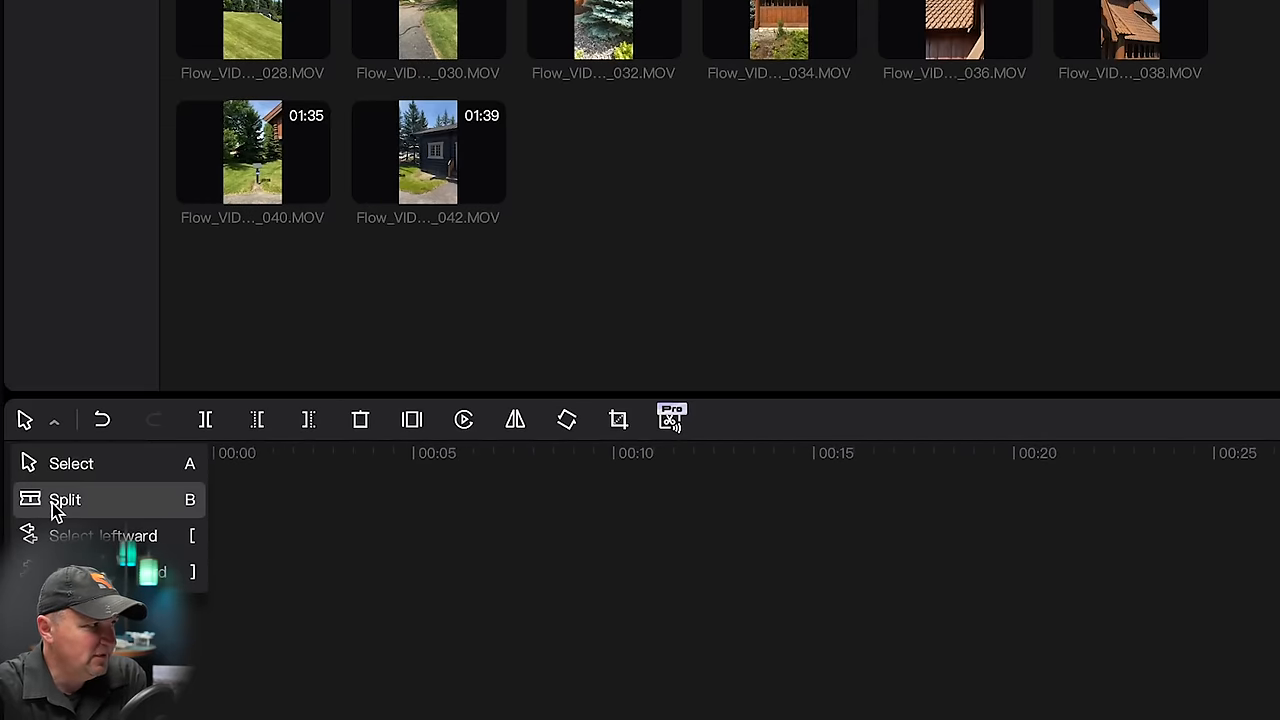